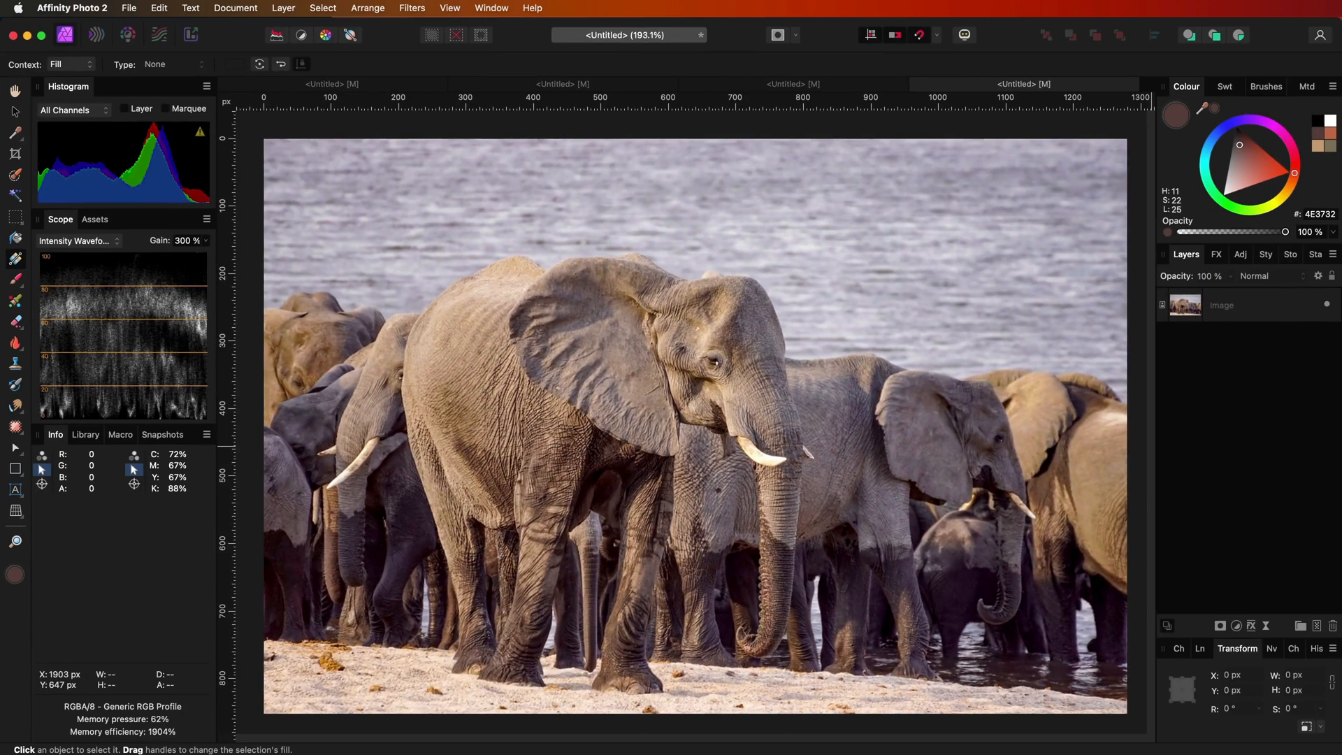
{"action": "mouse_move", "coordinate": [1189, 319]}
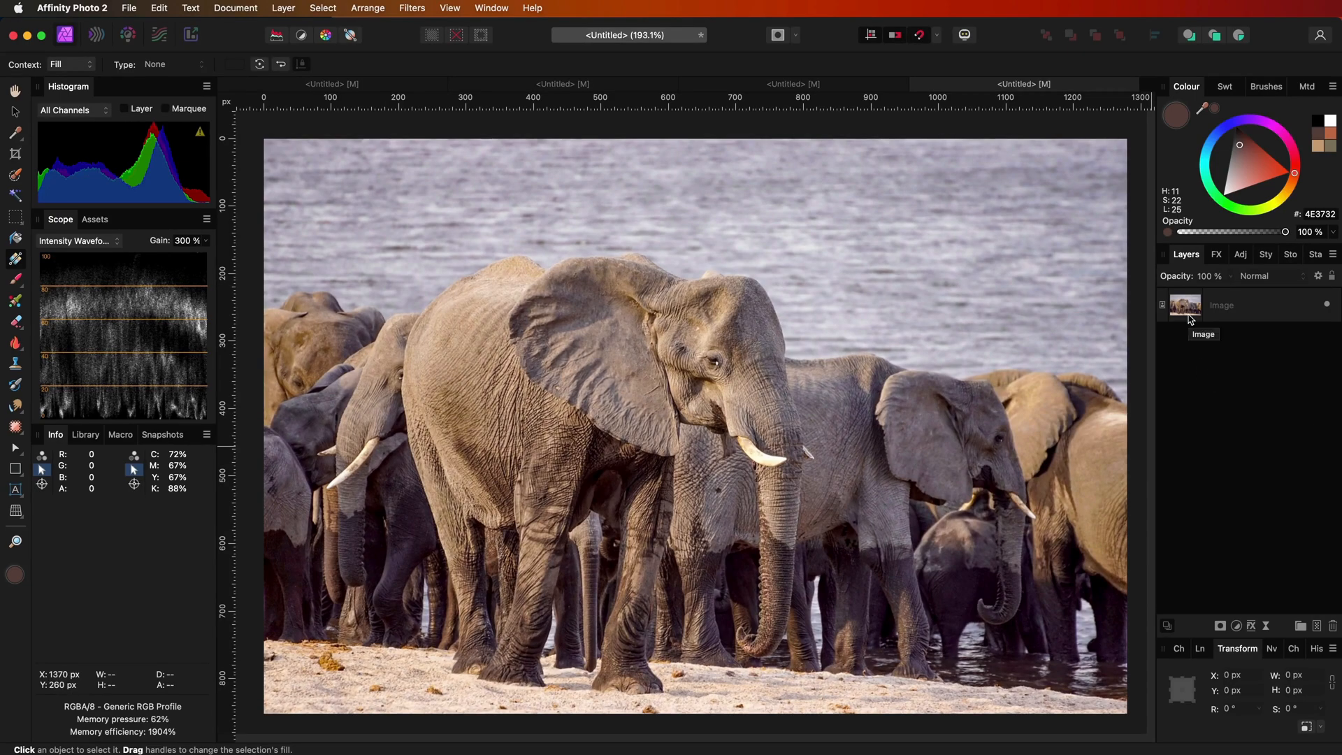
Change the Image layer's blend mode from its layer options.
{"action": "left_click", "coordinate": [1241, 305]}
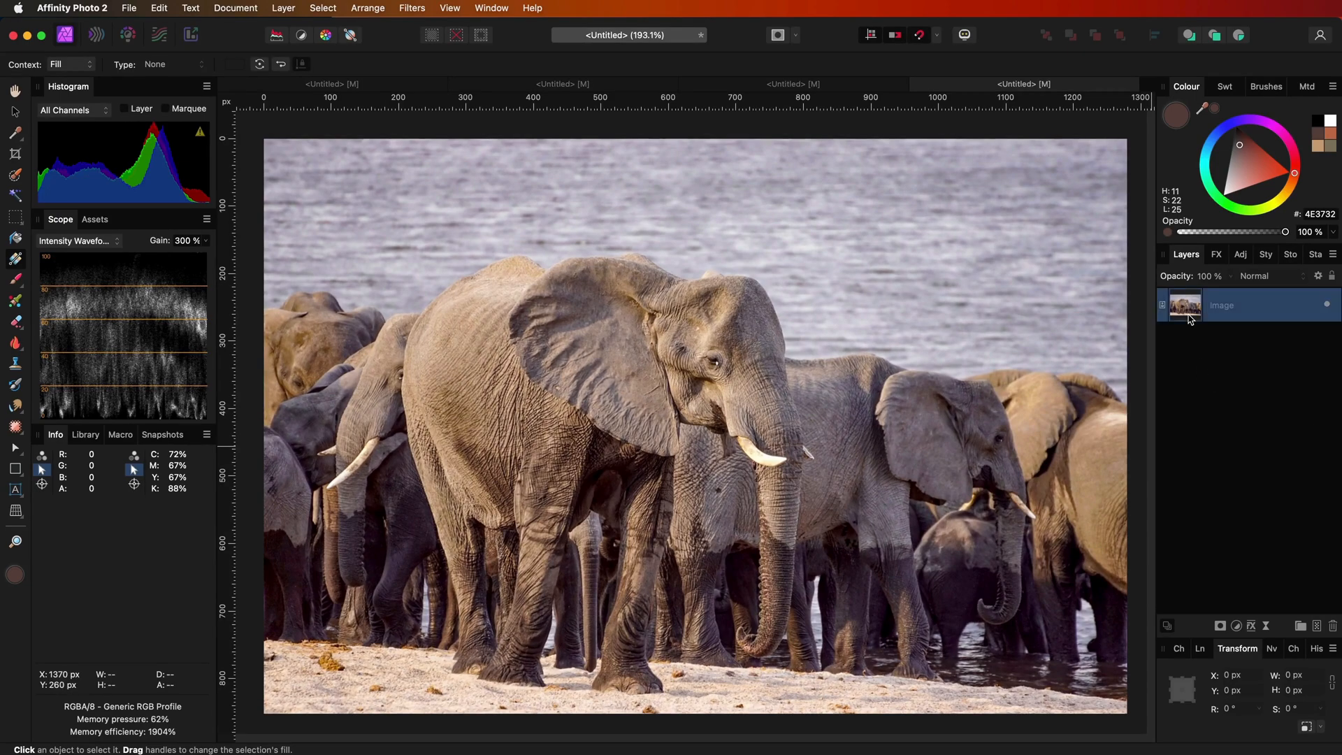
{"action": "right_click", "coordinate": [1222, 305]}
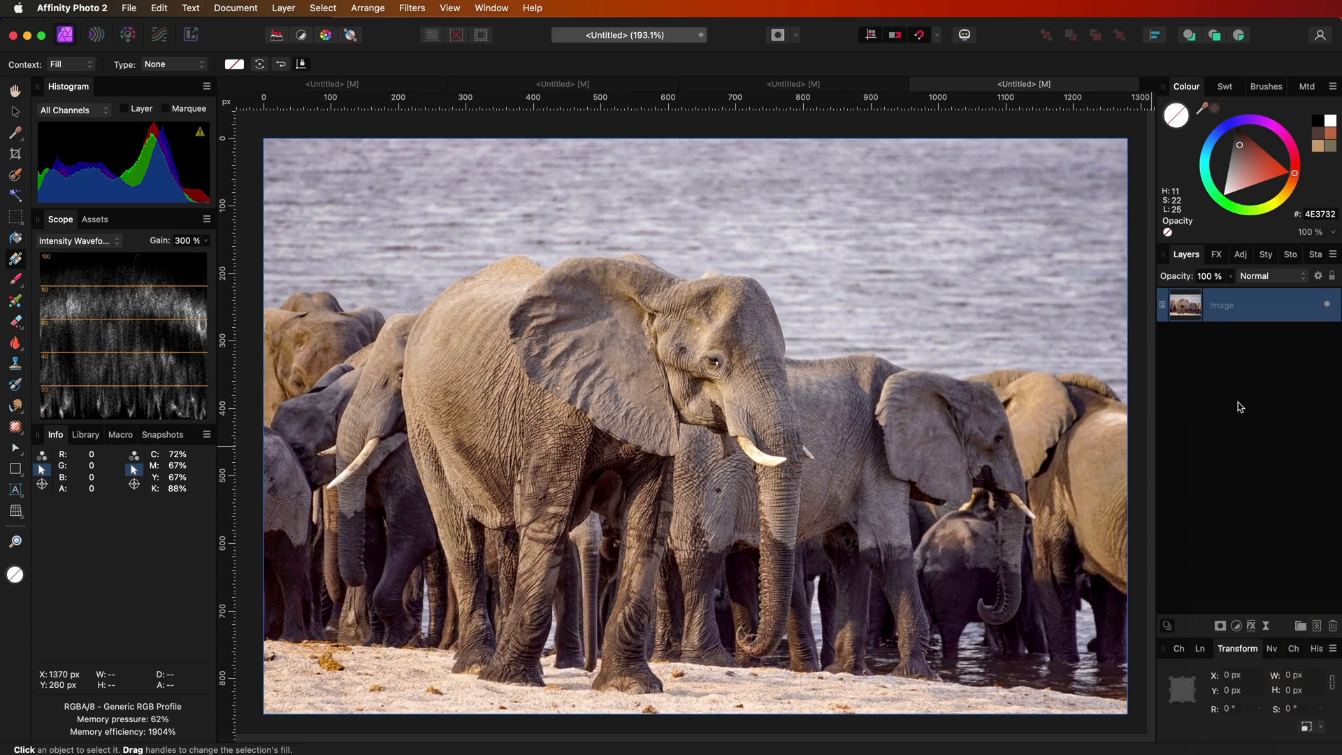
{"action": "left_click", "coordinate": [1271, 276]}
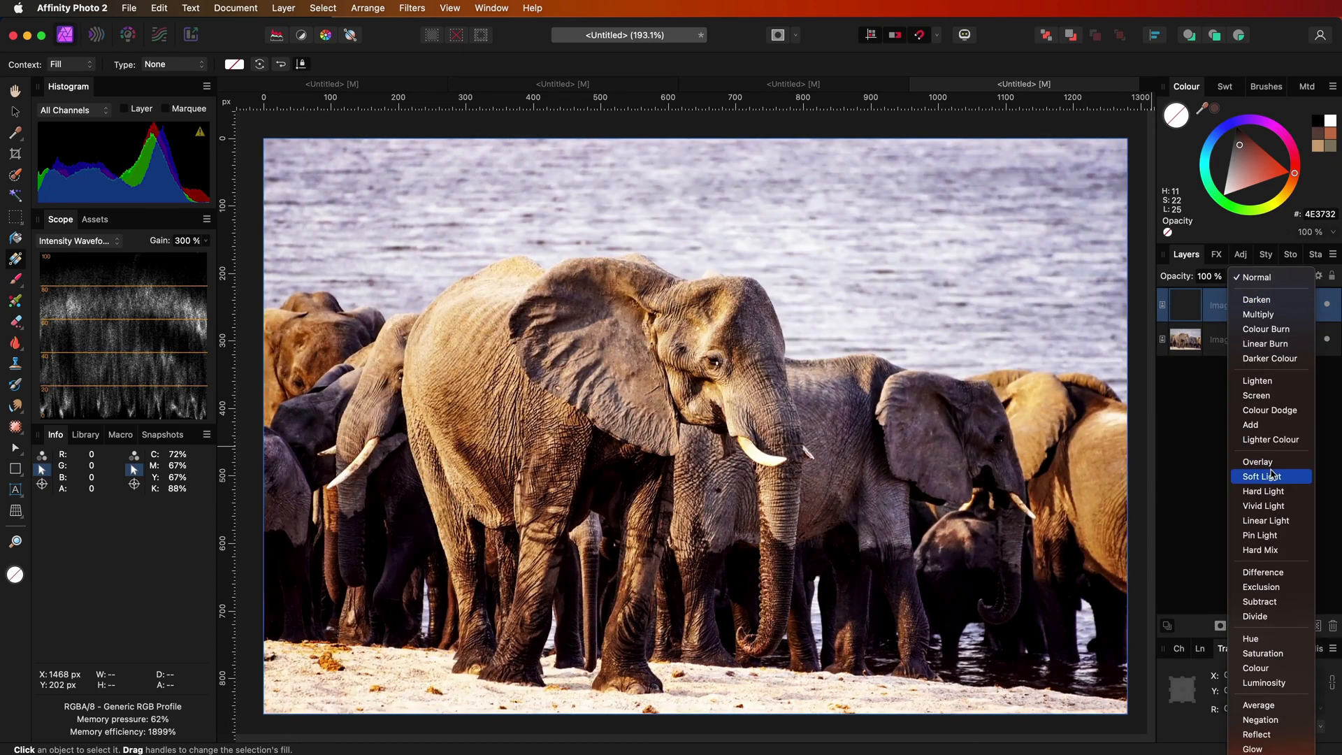
{"action": "left_click", "coordinate": [1267, 477]}
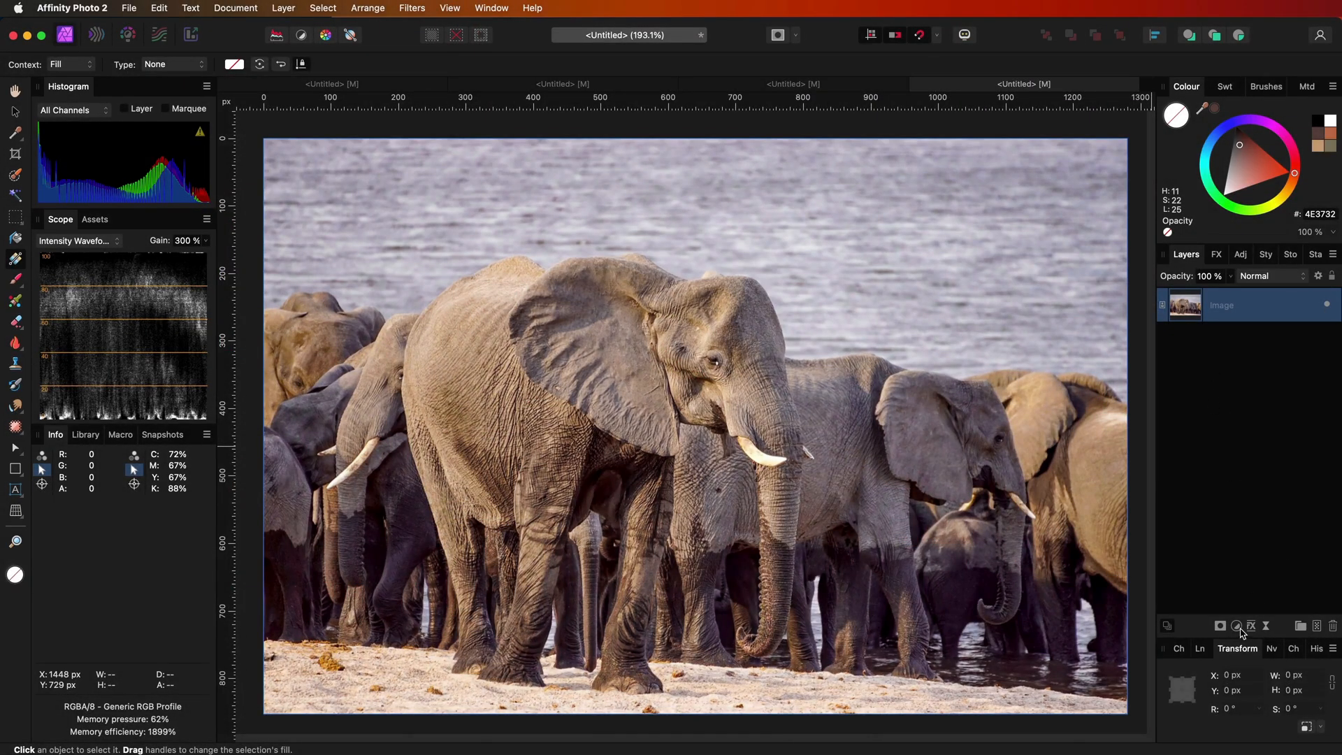
Add a Curves adjustment layer and change its blend mode.
{"action": "left_click", "coordinate": [1235, 625]}
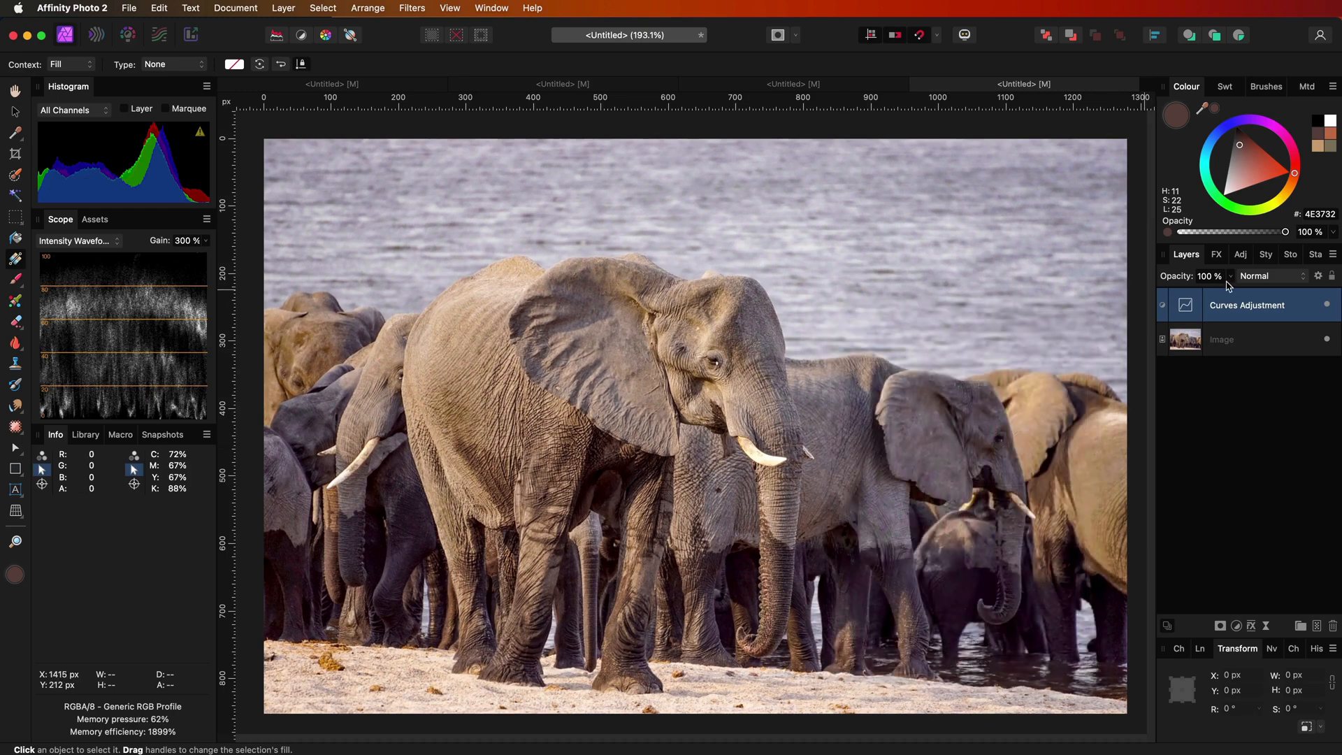
{"action": "left_click", "coordinate": [1270, 276]}
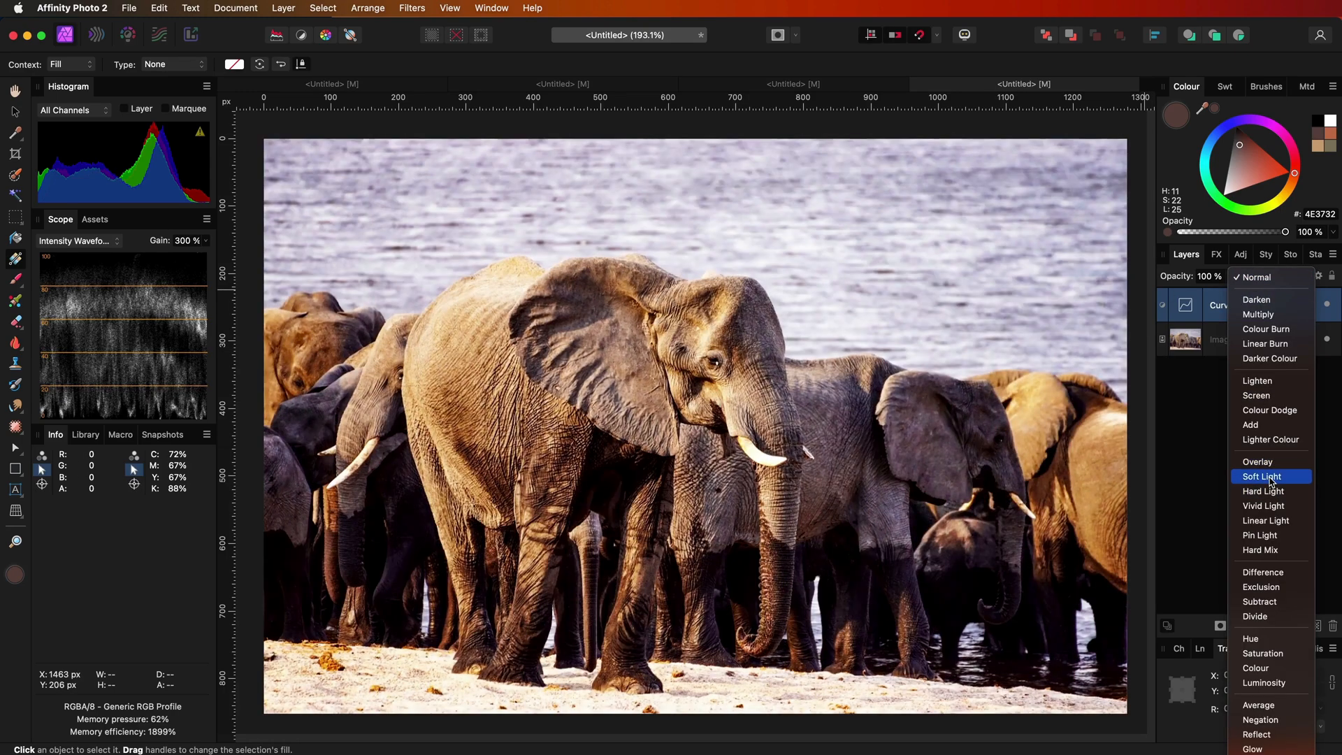
{"action": "left_click", "coordinate": [1262, 477]}
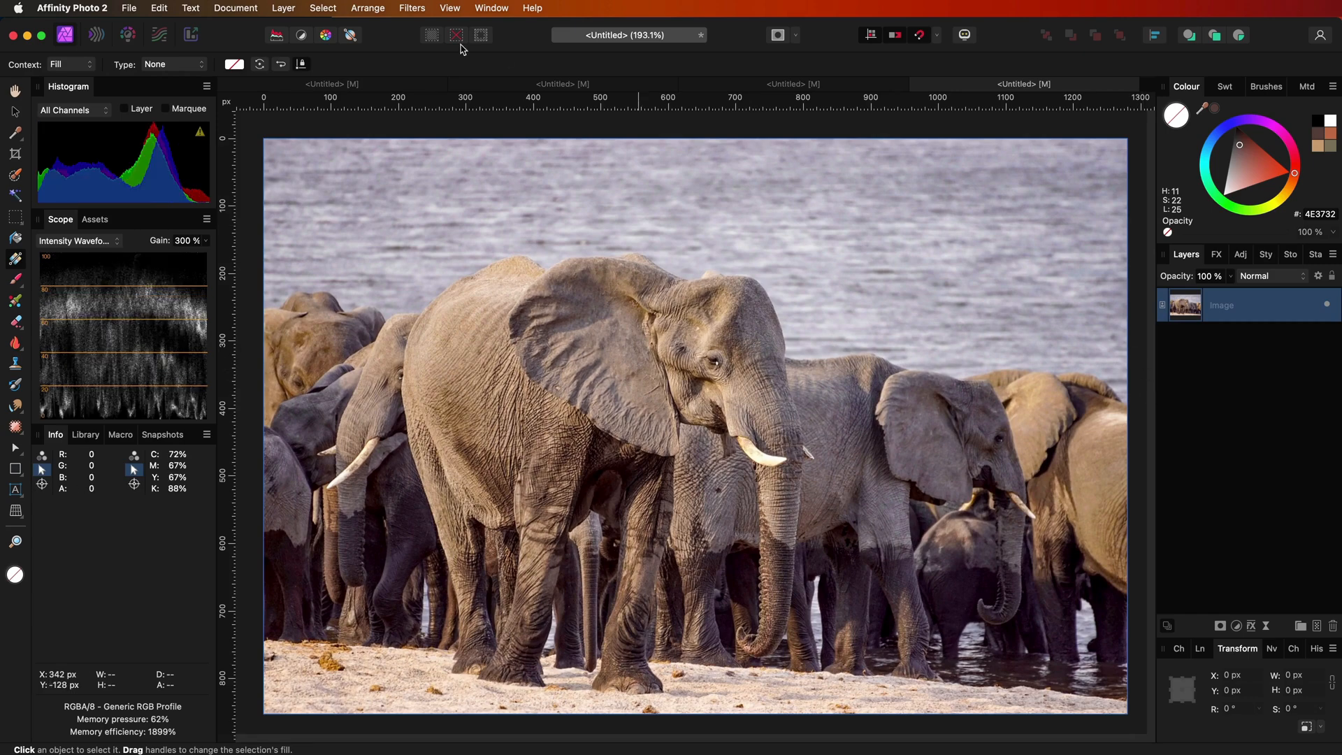
{"action": "mouse_move", "coordinate": [348, 4]}
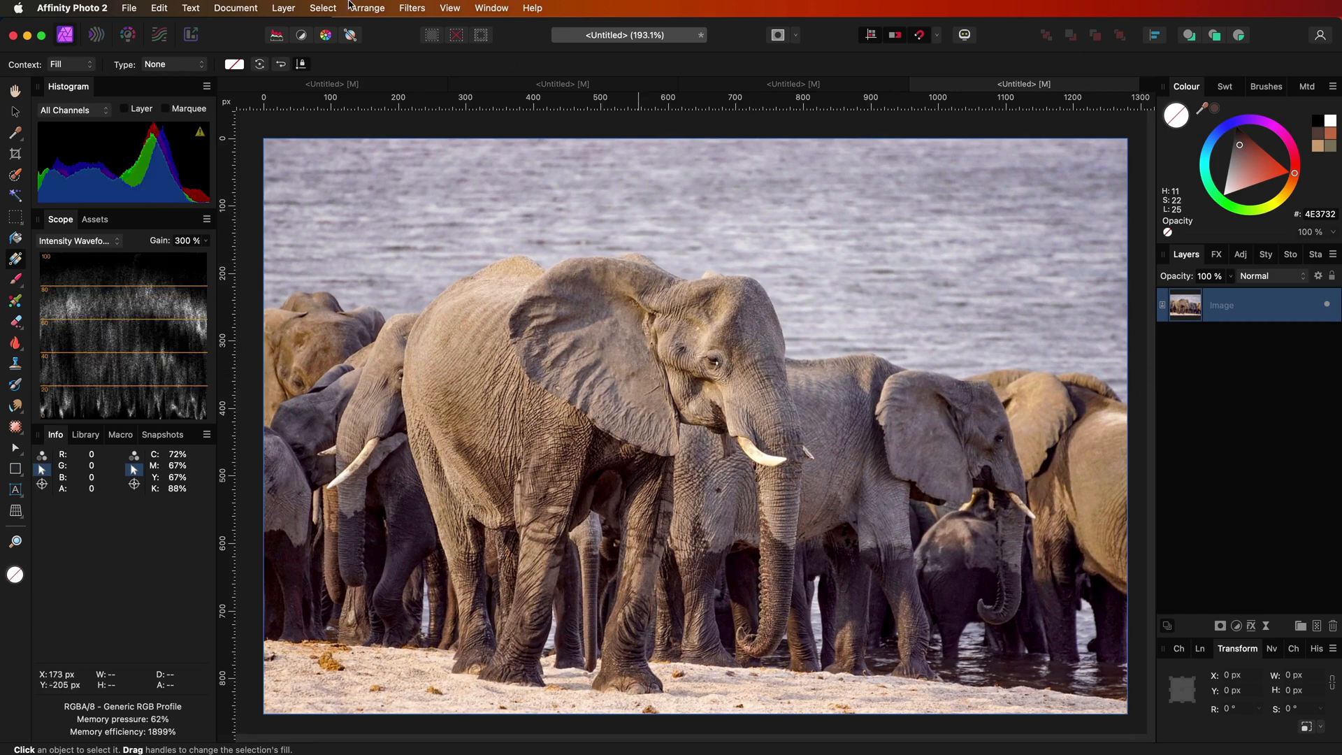
Add a fill layer, raise the Voronoi cell size to 76, and hide the filter.
{"action": "left_click", "coordinate": [283, 8]}
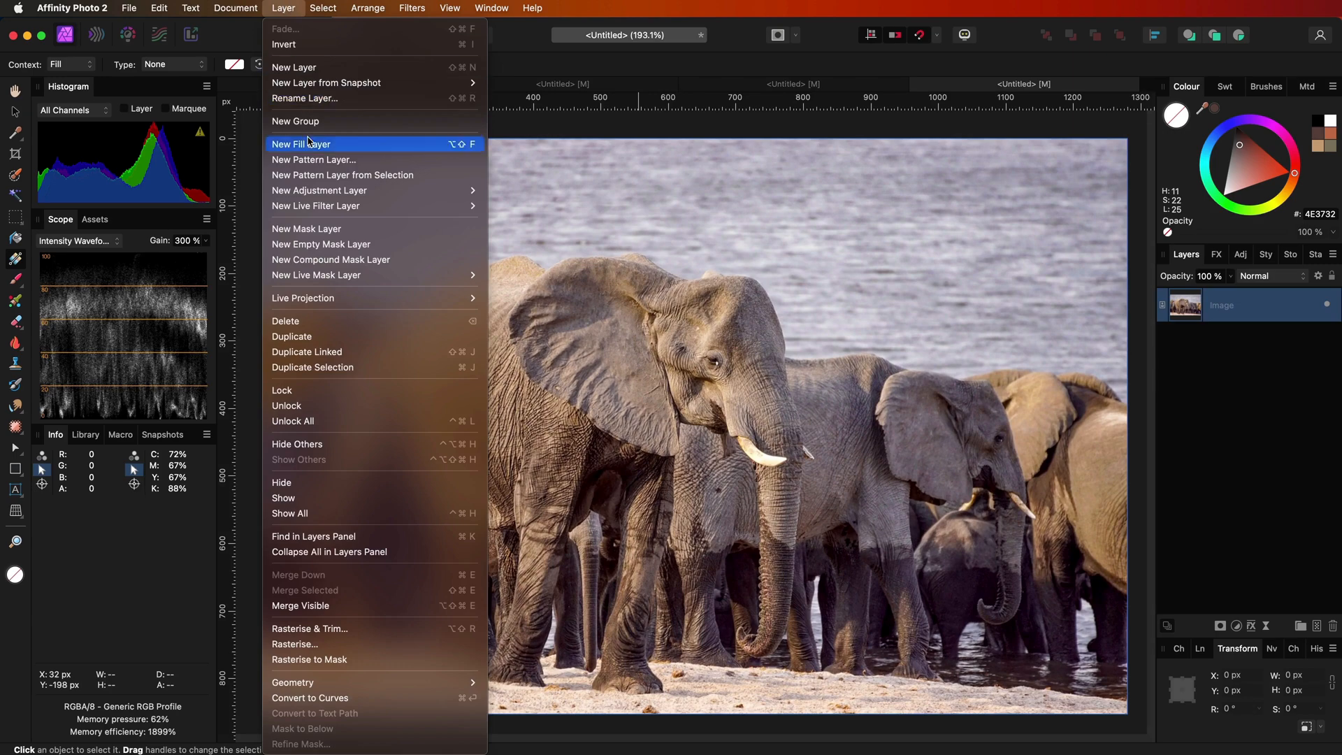
{"action": "left_click", "coordinate": [301, 144]}
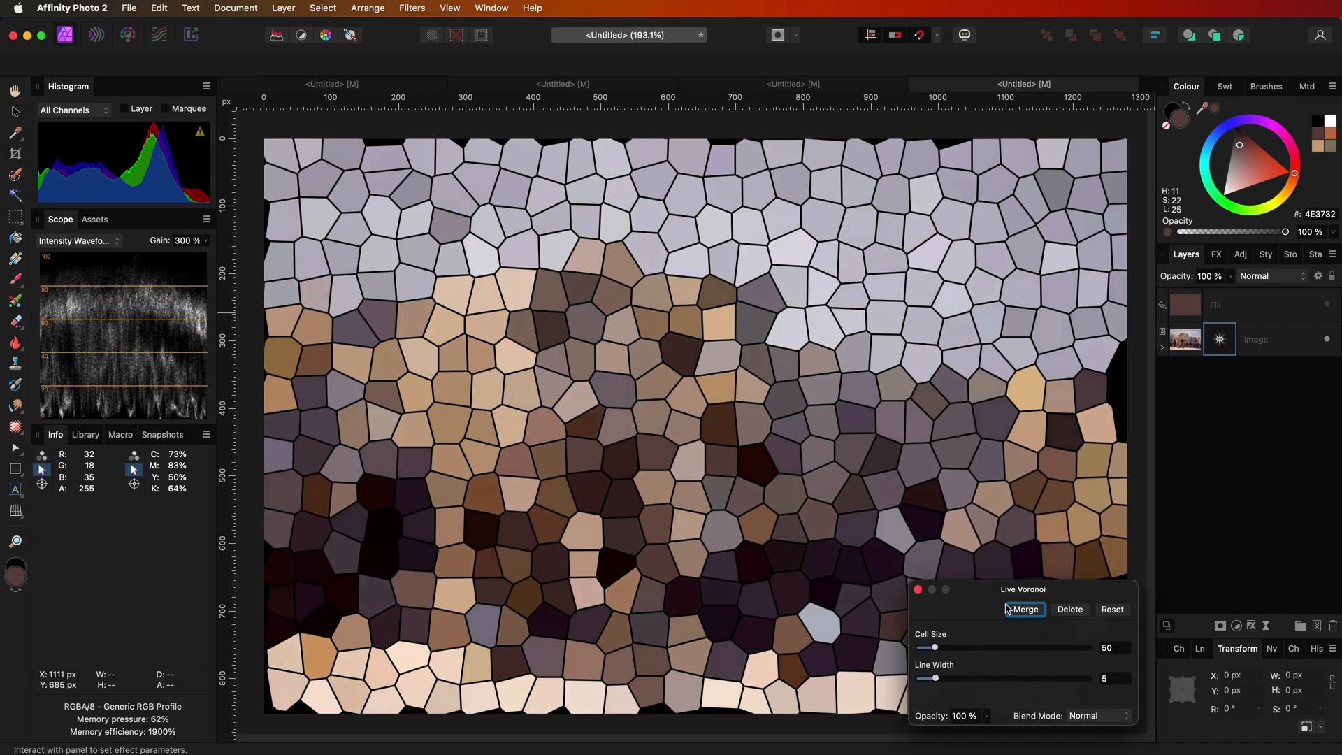
{"action": "left_click", "coordinate": [1023, 609]}
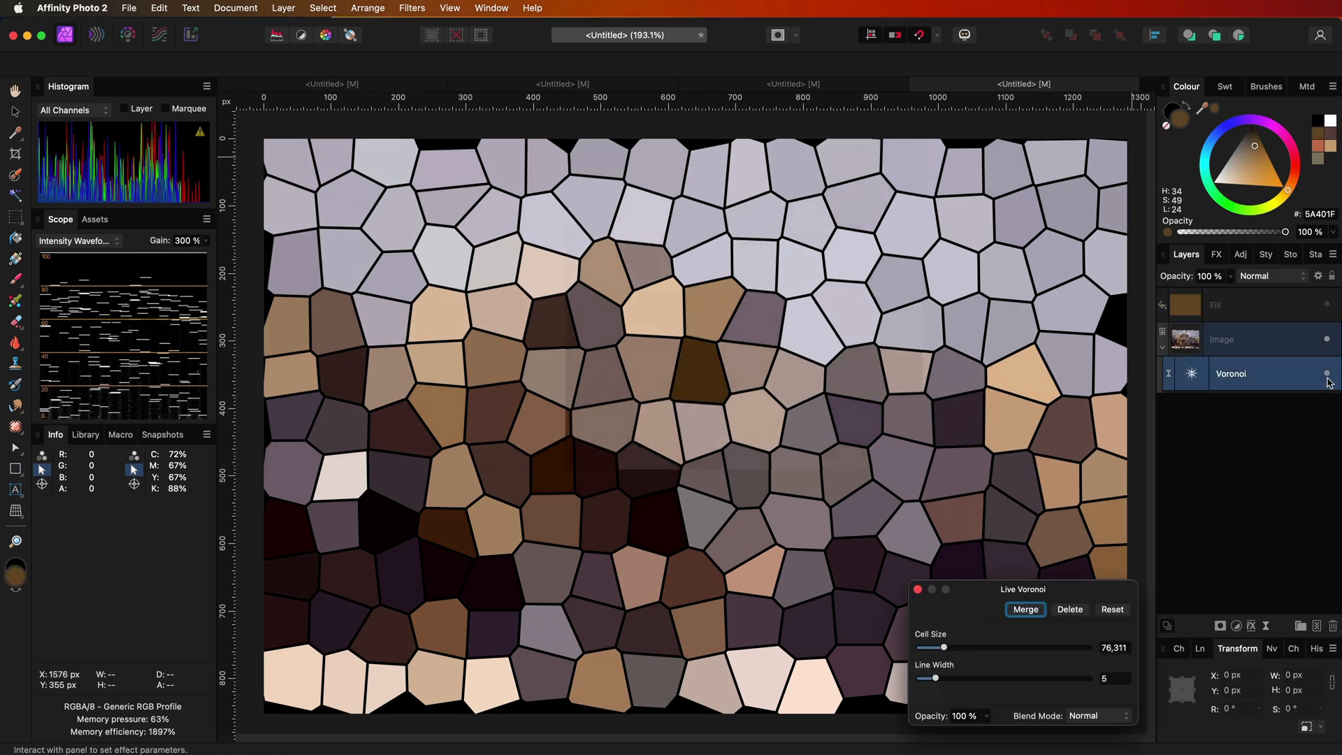
{"action": "left_click", "coordinate": [1026, 609]}
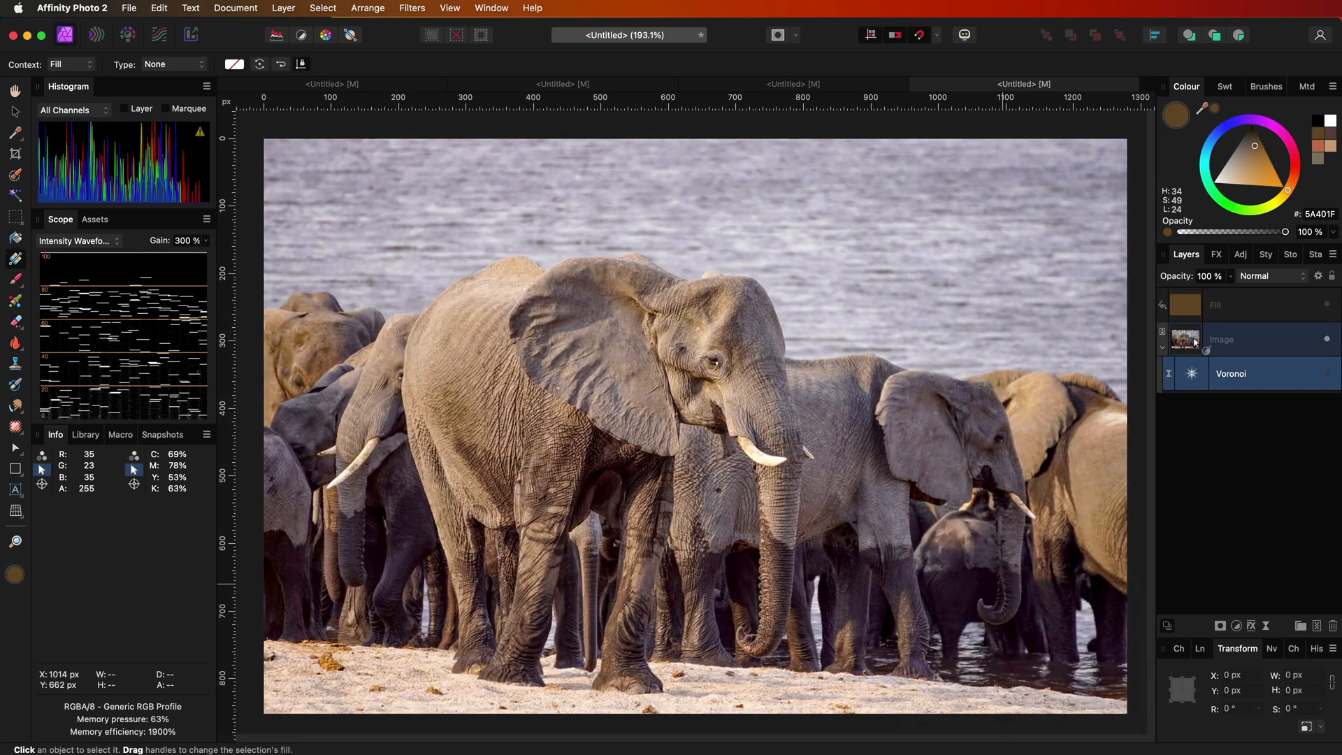
Set the brown Fill layer's blend mode to Linear Light.
{"action": "left_click", "coordinate": [1242, 305]}
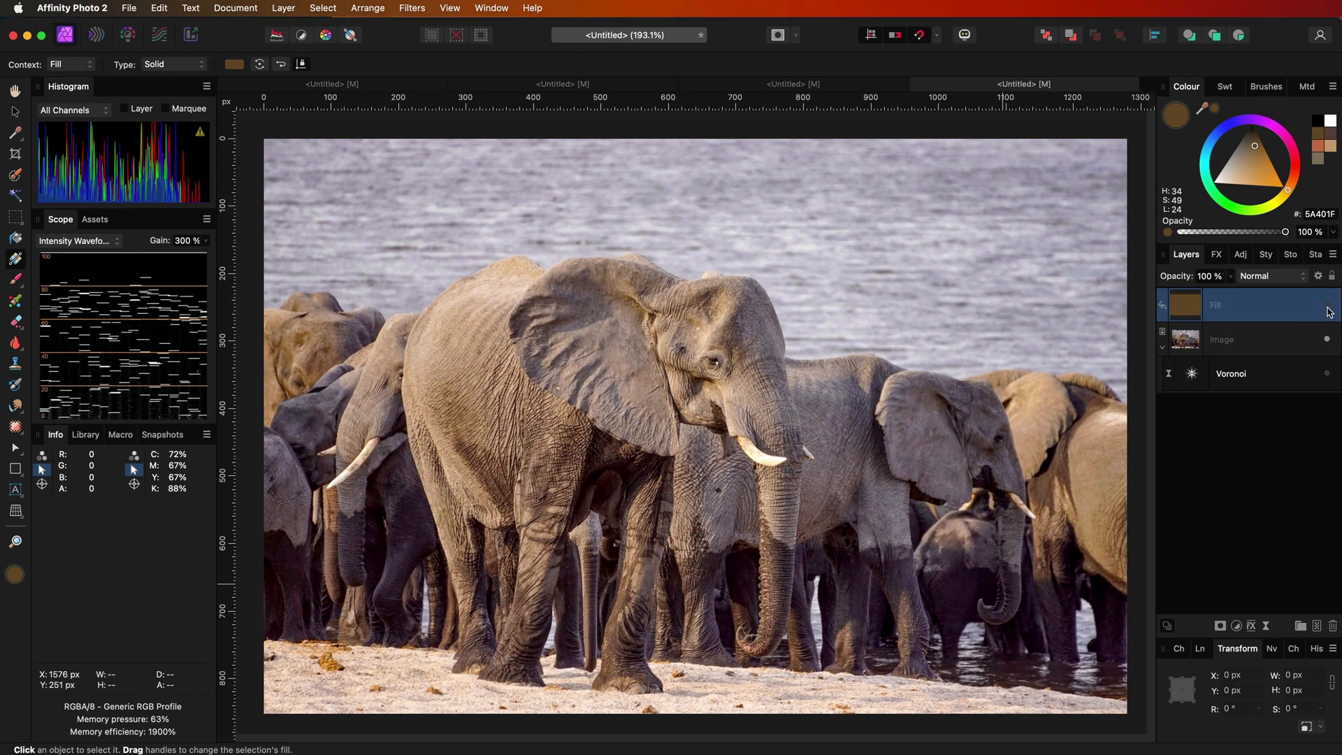
{"action": "left_click", "coordinate": [1271, 275]}
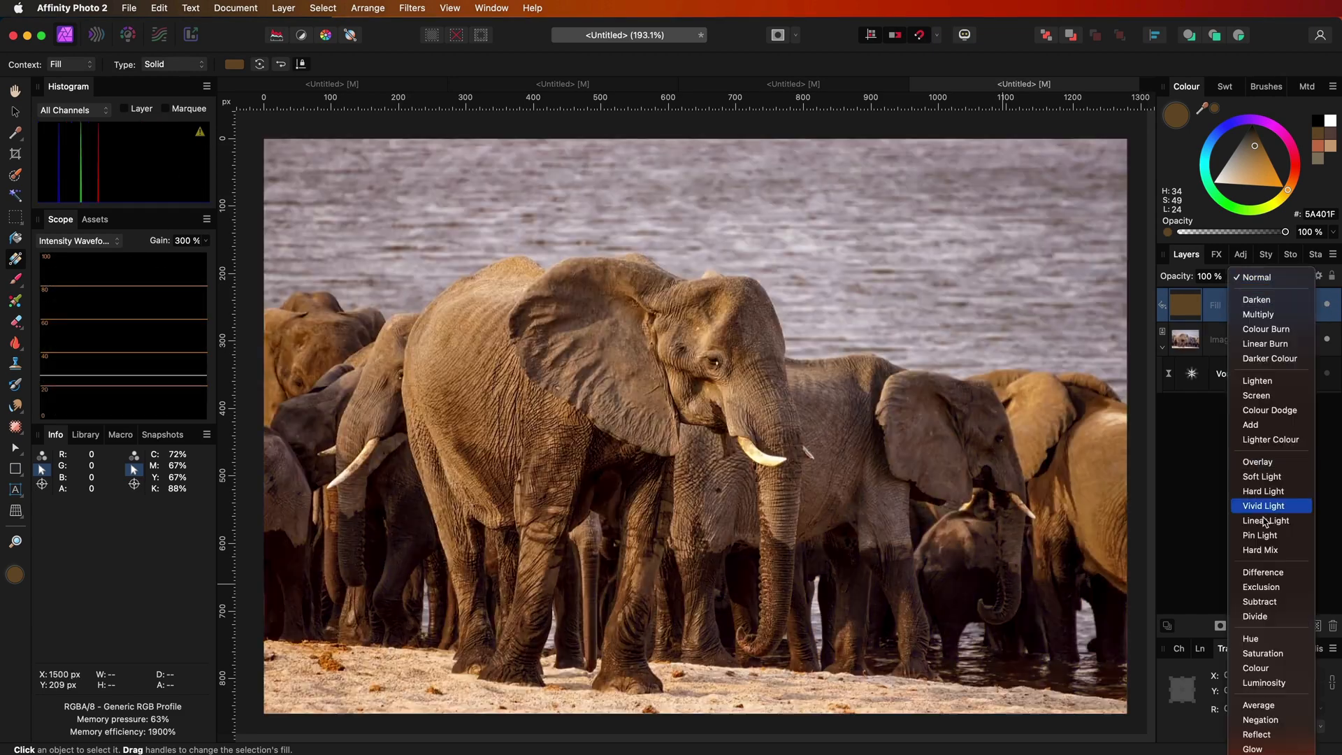
{"action": "left_click", "coordinate": [1266, 520]}
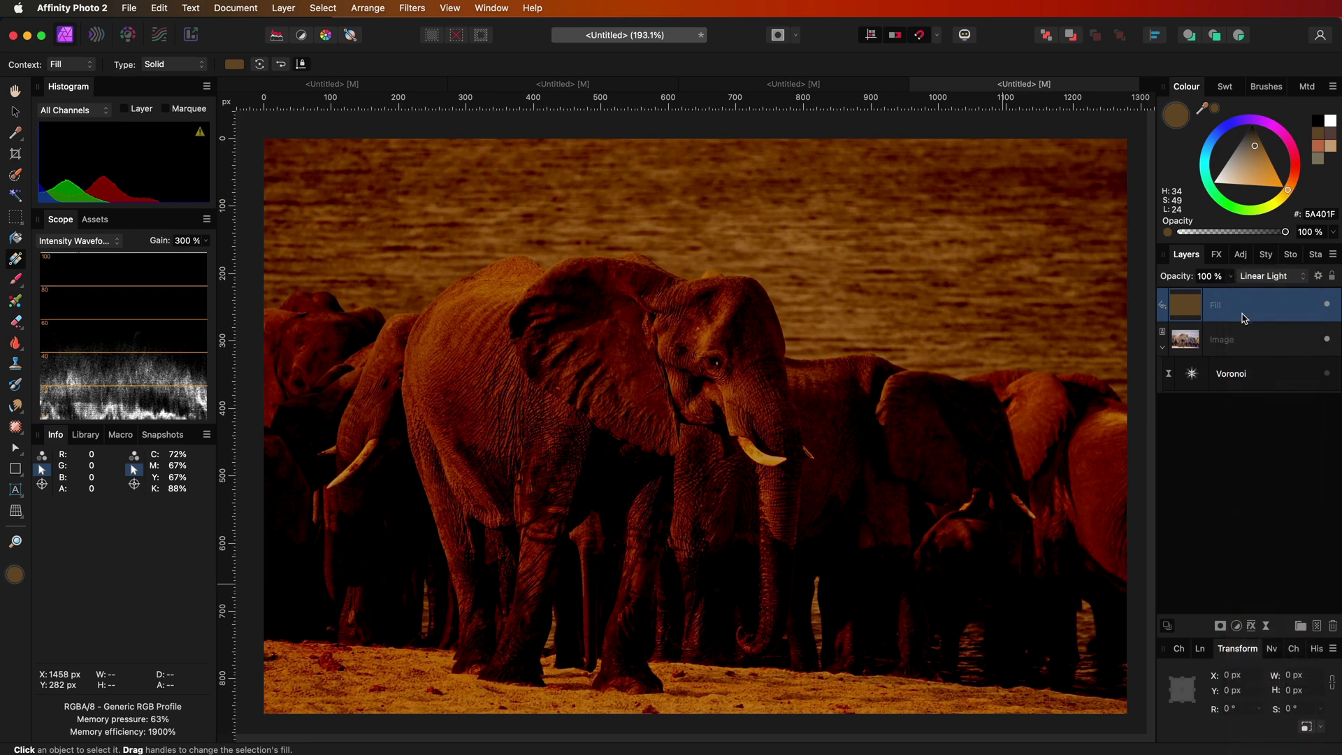
{"action": "mouse_move", "coordinate": [1271, 289]}
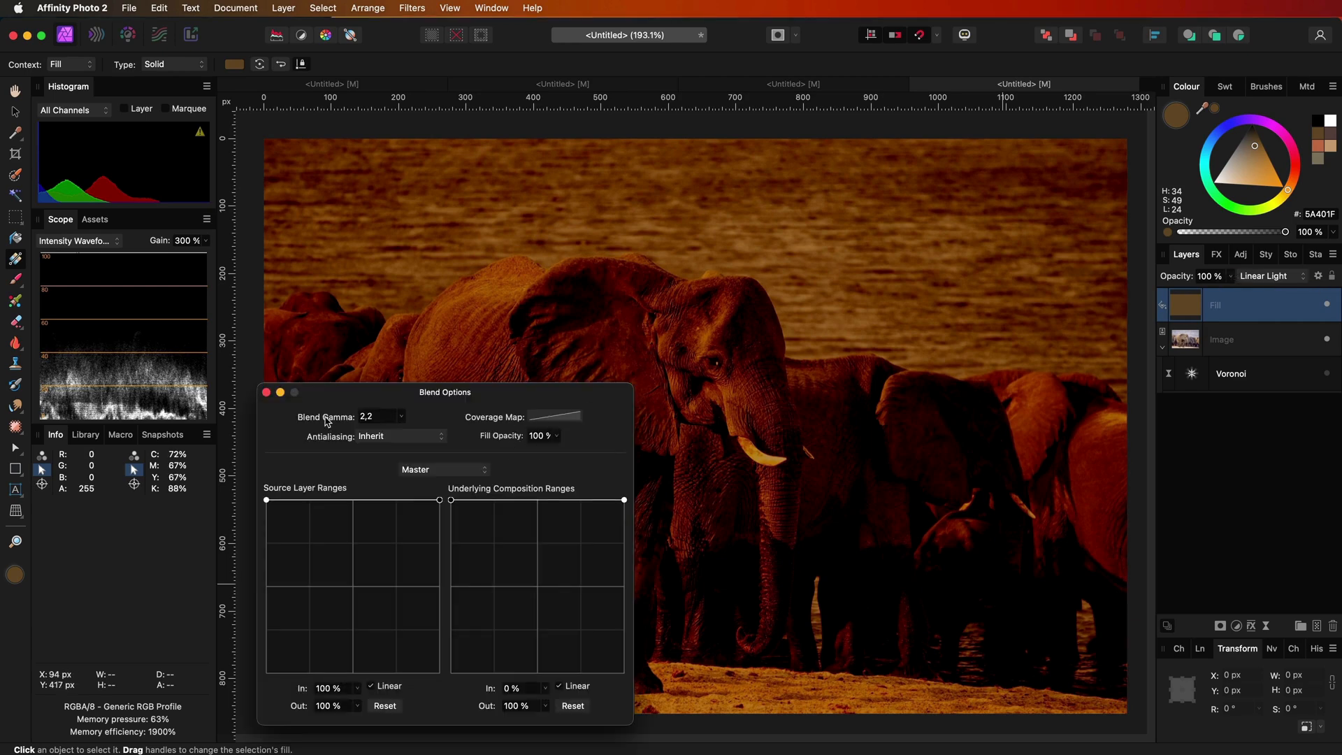
Close Blend Options and set the Fill layer's fill opacity to 16% in Quick FX.
{"action": "left_click", "coordinate": [267, 392]}
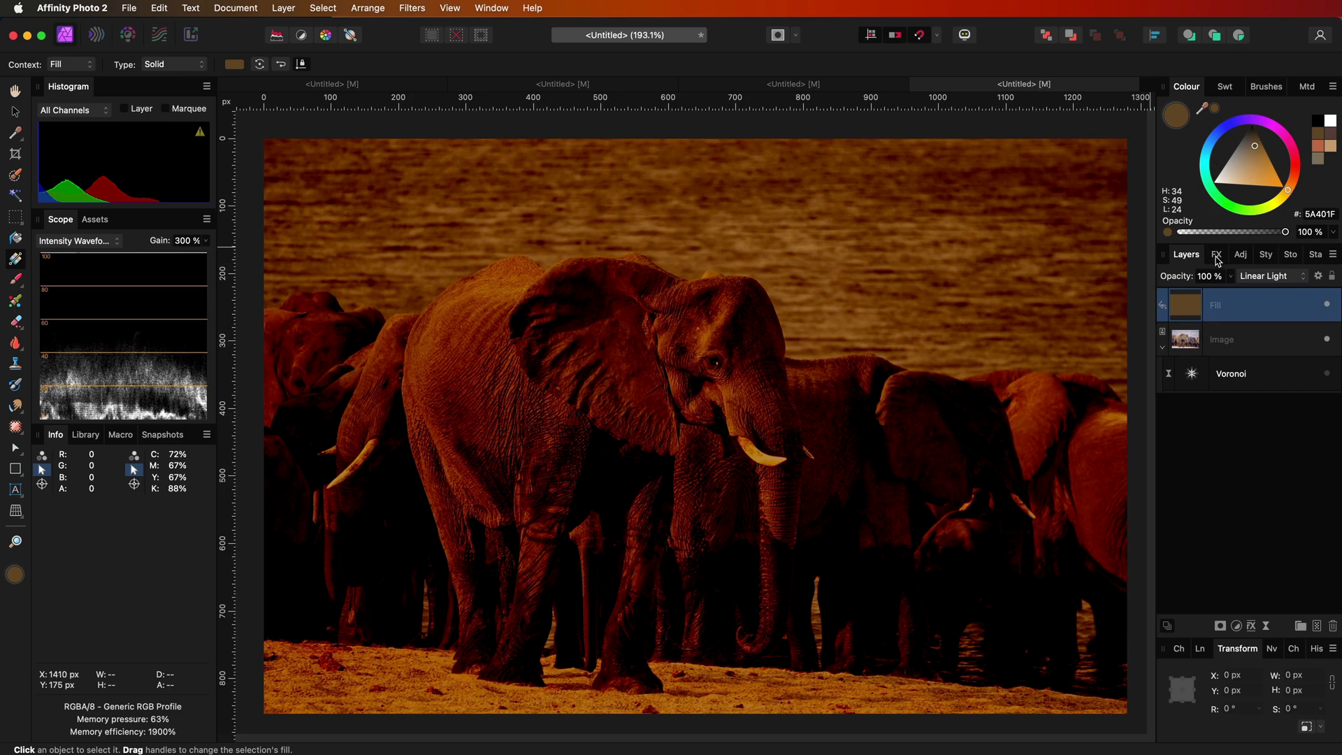
{"action": "left_click", "coordinate": [1215, 255]}
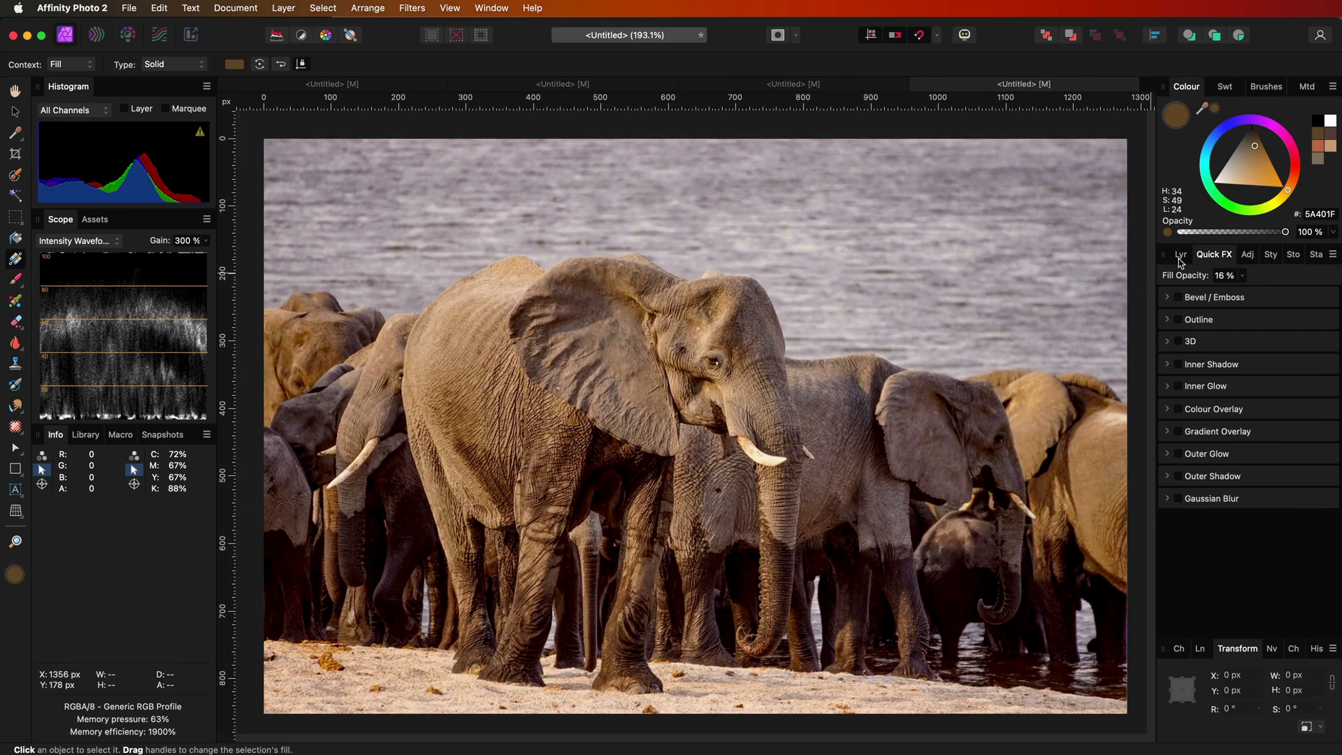
{"action": "left_click", "coordinate": [1181, 255]}
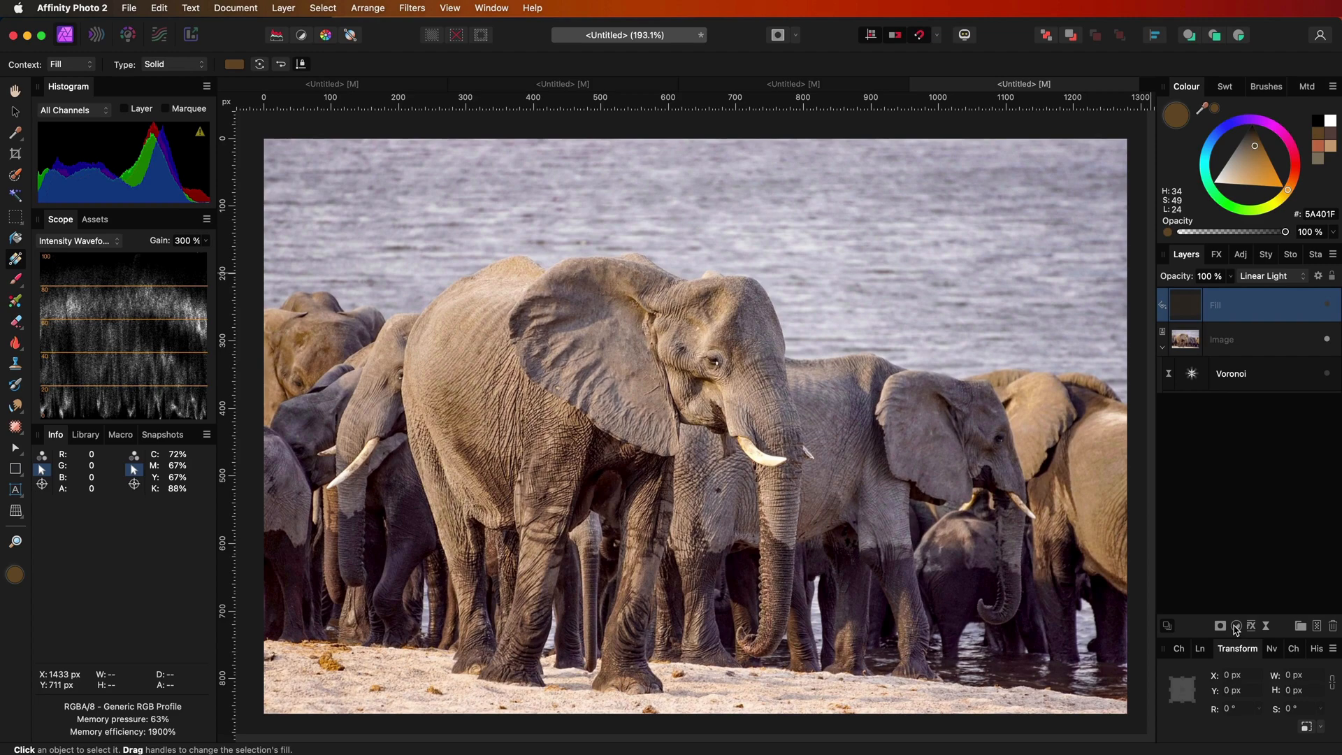
Add a black-to-white Gradient Map adjustment blended with Luminosity.
{"action": "left_click", "coordinate": [1236, 625]}
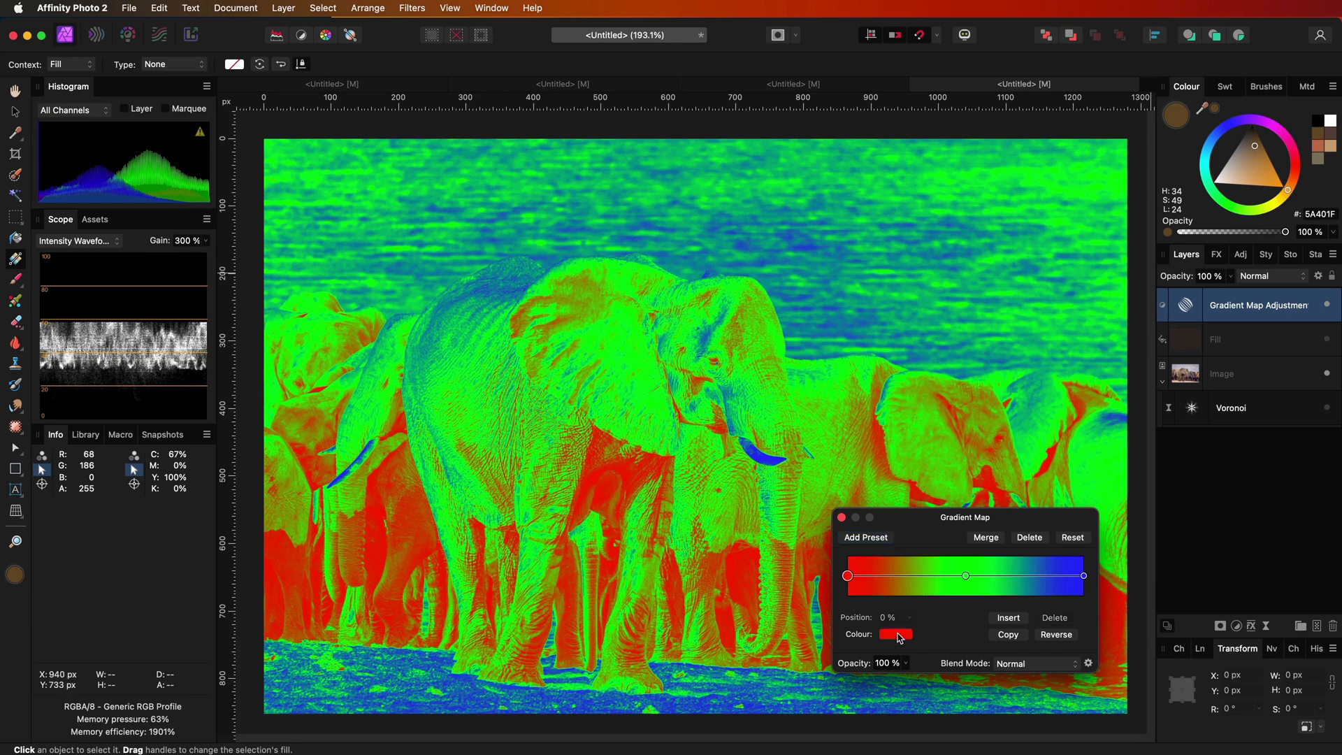
{"action": "left_click", "coordinate": [896, 634]}
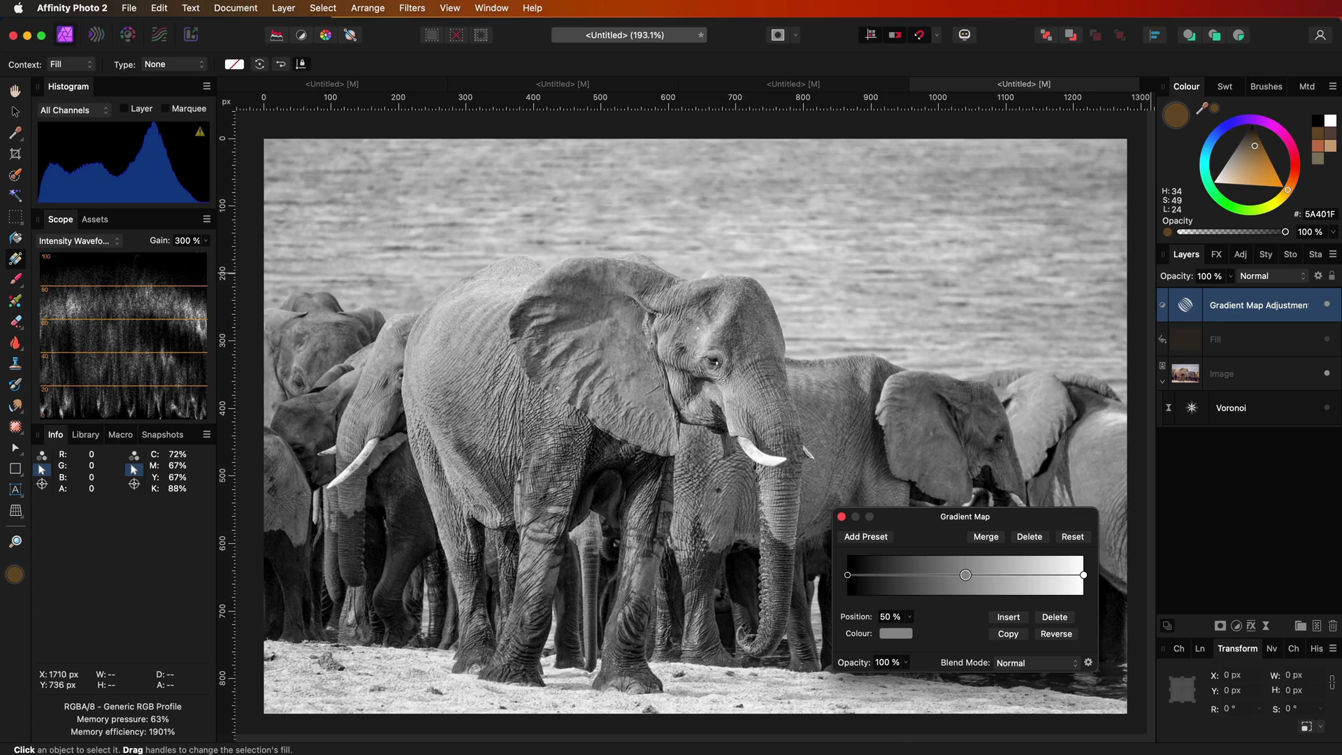
{"action": "left_click", "coordinate": [1270, 276]}
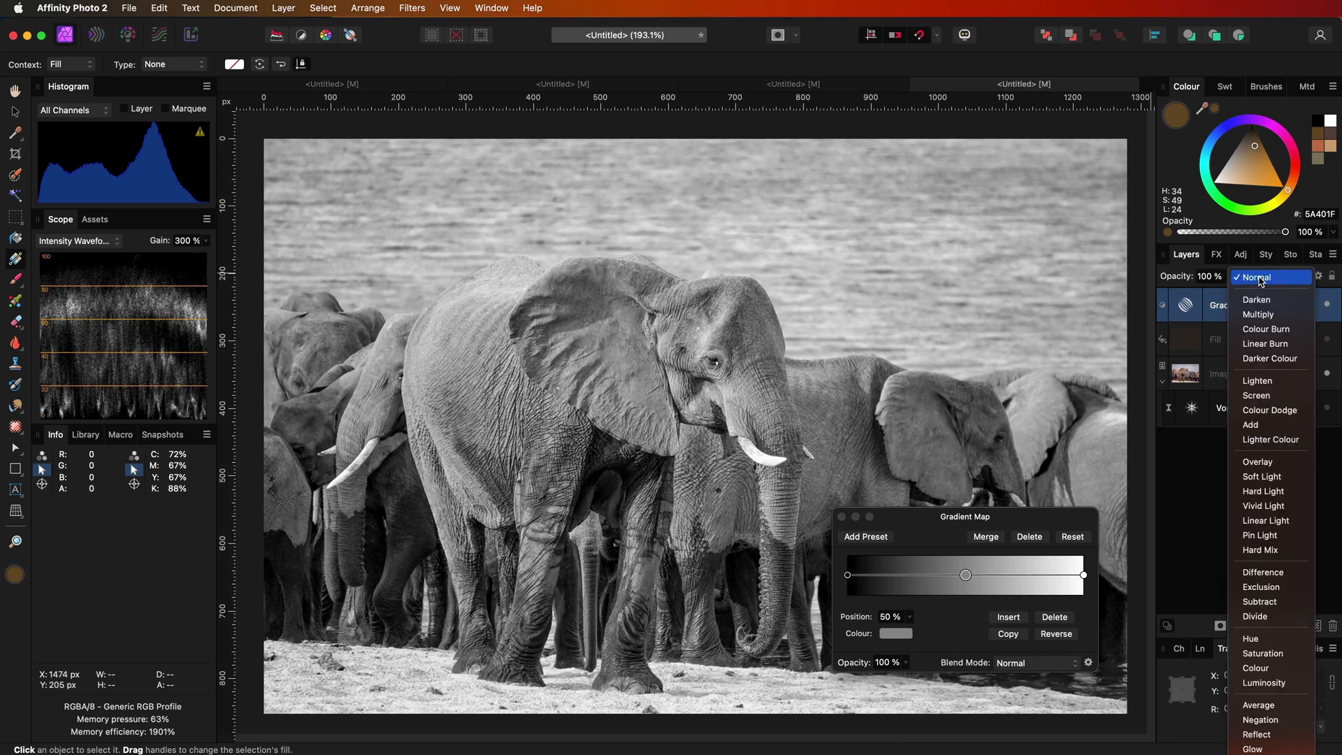
{"action": "left_click", "coordinate": [1266, 682]}
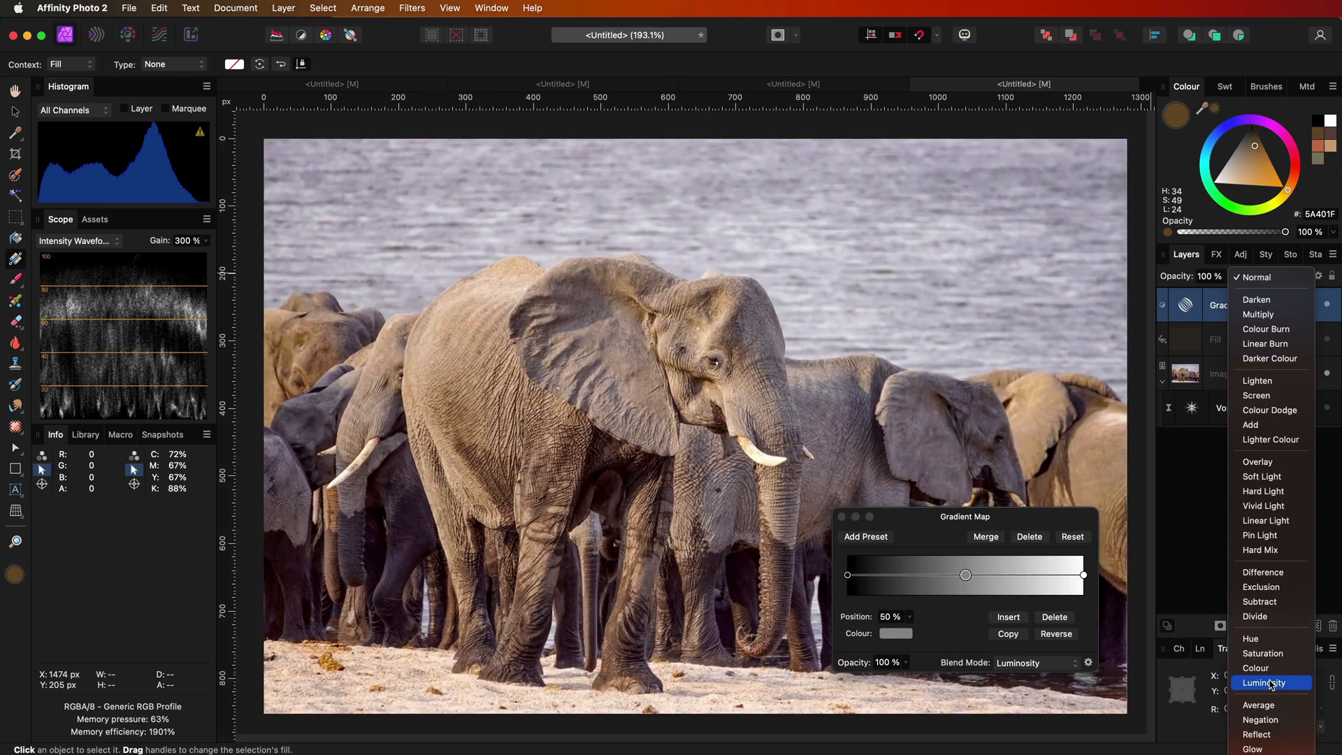
{"action": "left_click", "coordinate": [1266, 682]}
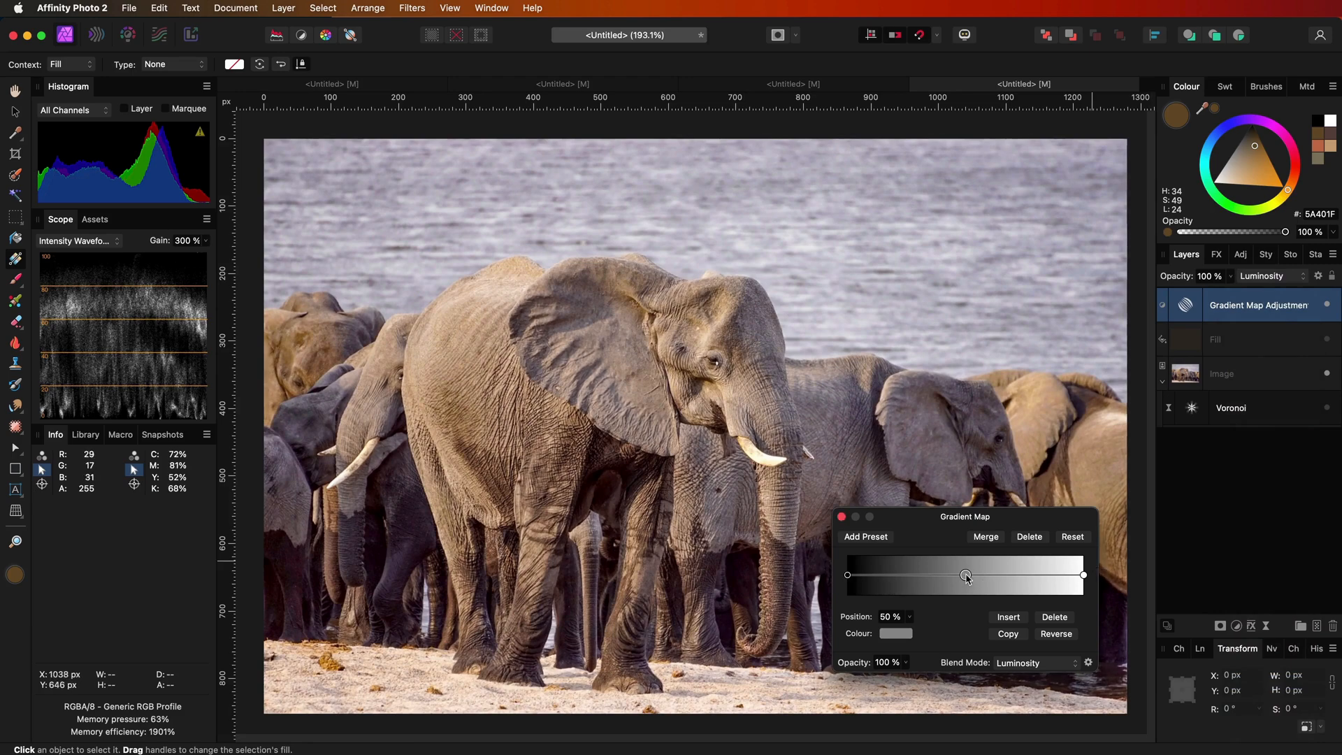
Move the gradient's middle stop from 63% to about 70% and close the settings.
{"action": "left_click_drag", "start_coordinate": [965, 575], "coordinate": [997, 575]}
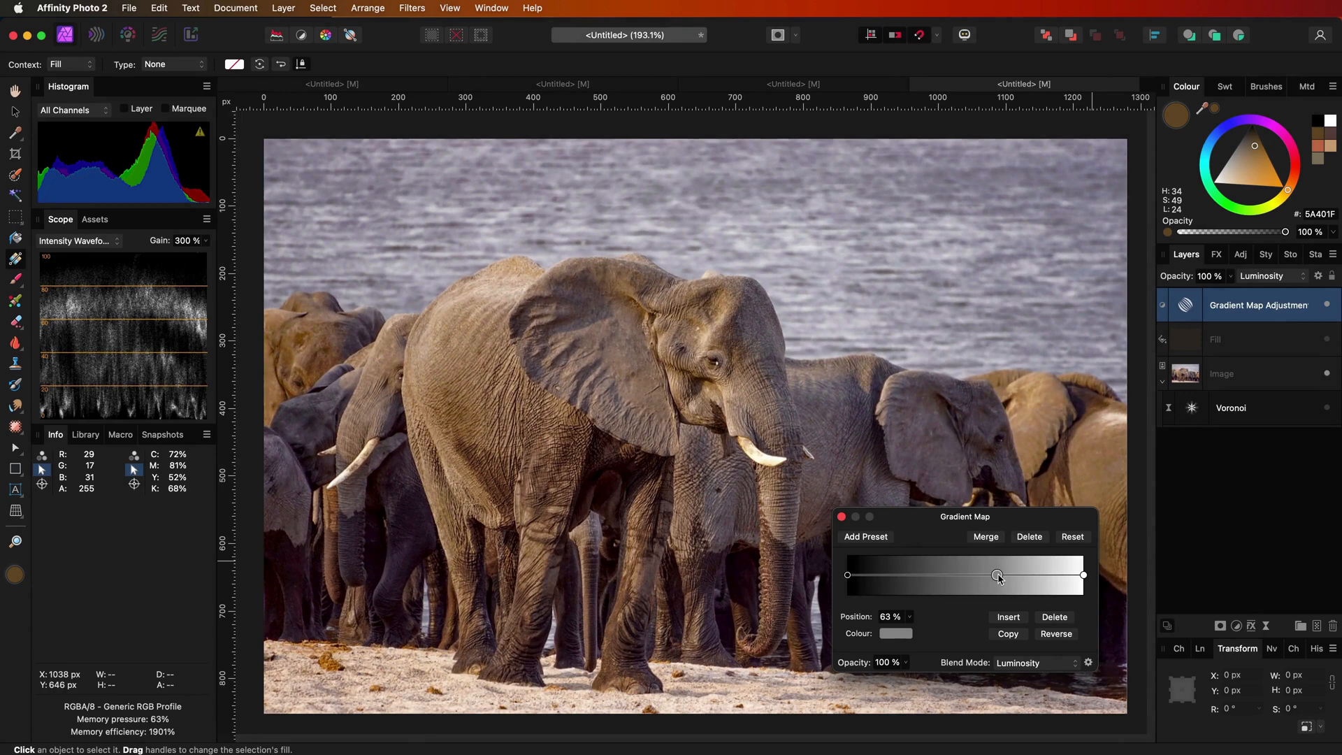
{"action": "left_click_drag", "start_coordinate": [997, 574], "coordinate": [1015, 575]}
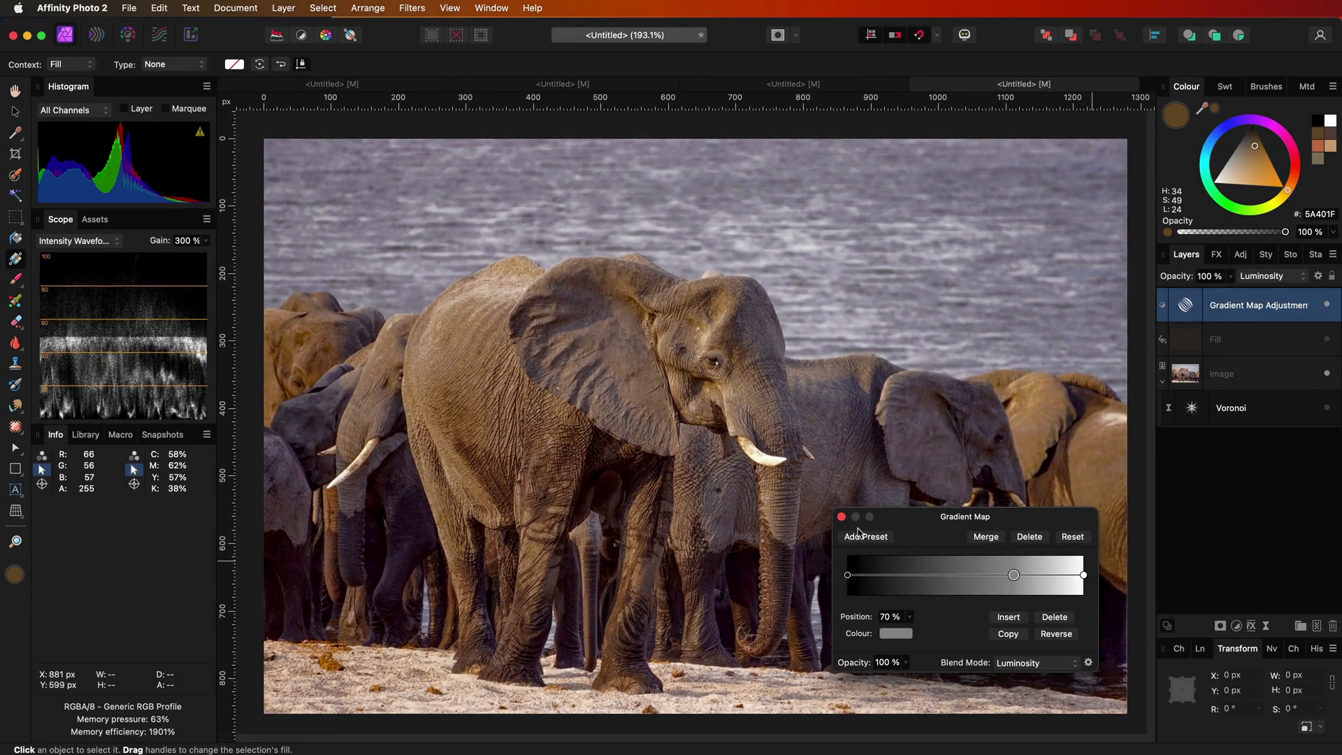
{"action": "left_click", "coordinate": [840, 516]}
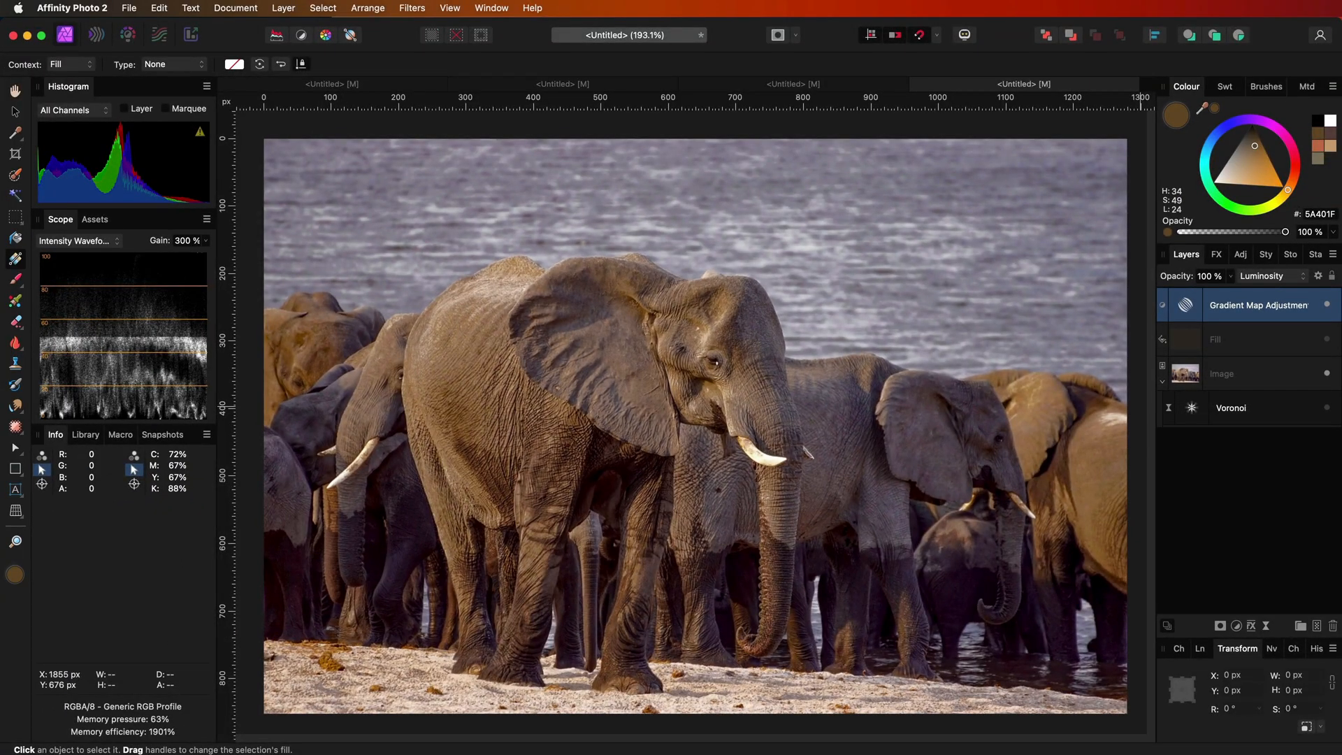
{"action": "mouse_move", "coordinate": [1212, 374]}
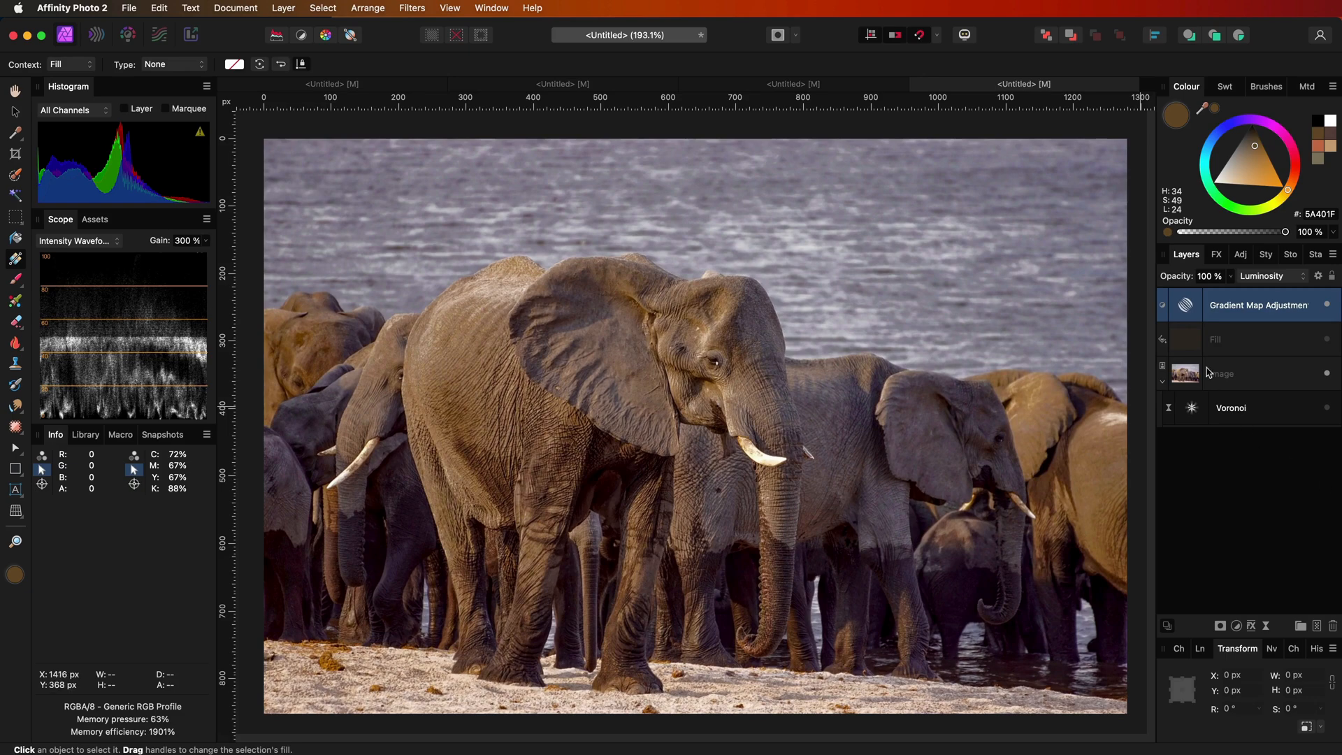
{"action": "mouse_move", "coordinate": [1188, 312]}
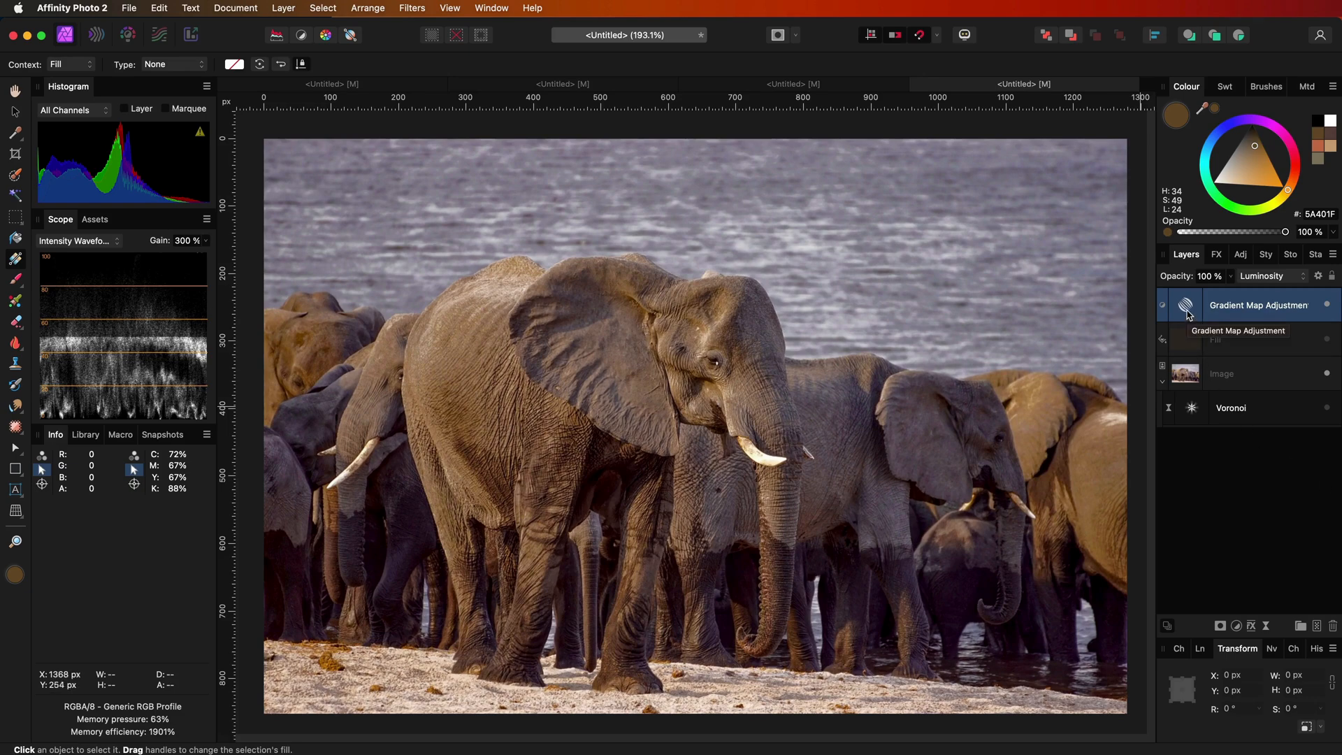
Duplicate the Gradient Map, blend it with Subtract, and move its middle stop to 53%.
{"action": "right_click", "coordinate": [1258, 304]}
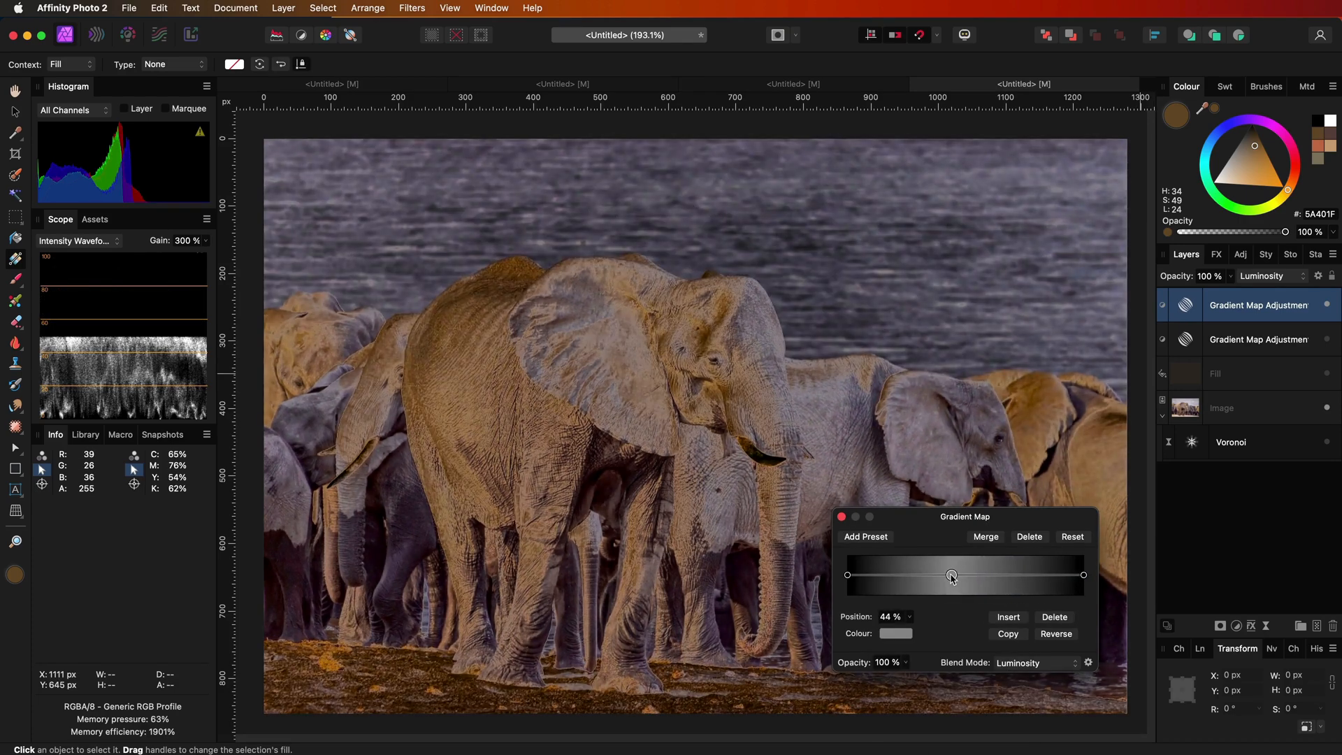
{"action": "left_click", "coordinate": [895, 633]}
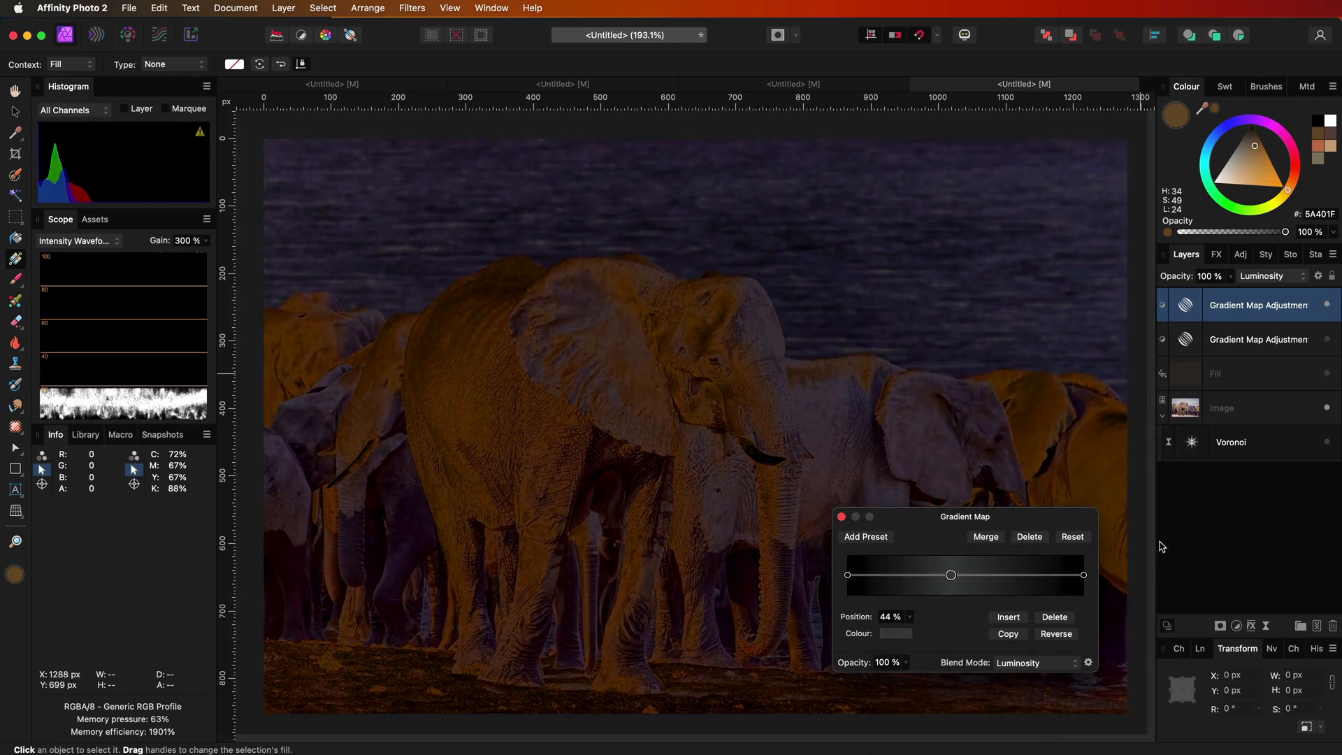
{"action": "left_click", "coordinate": [1273, 276]}
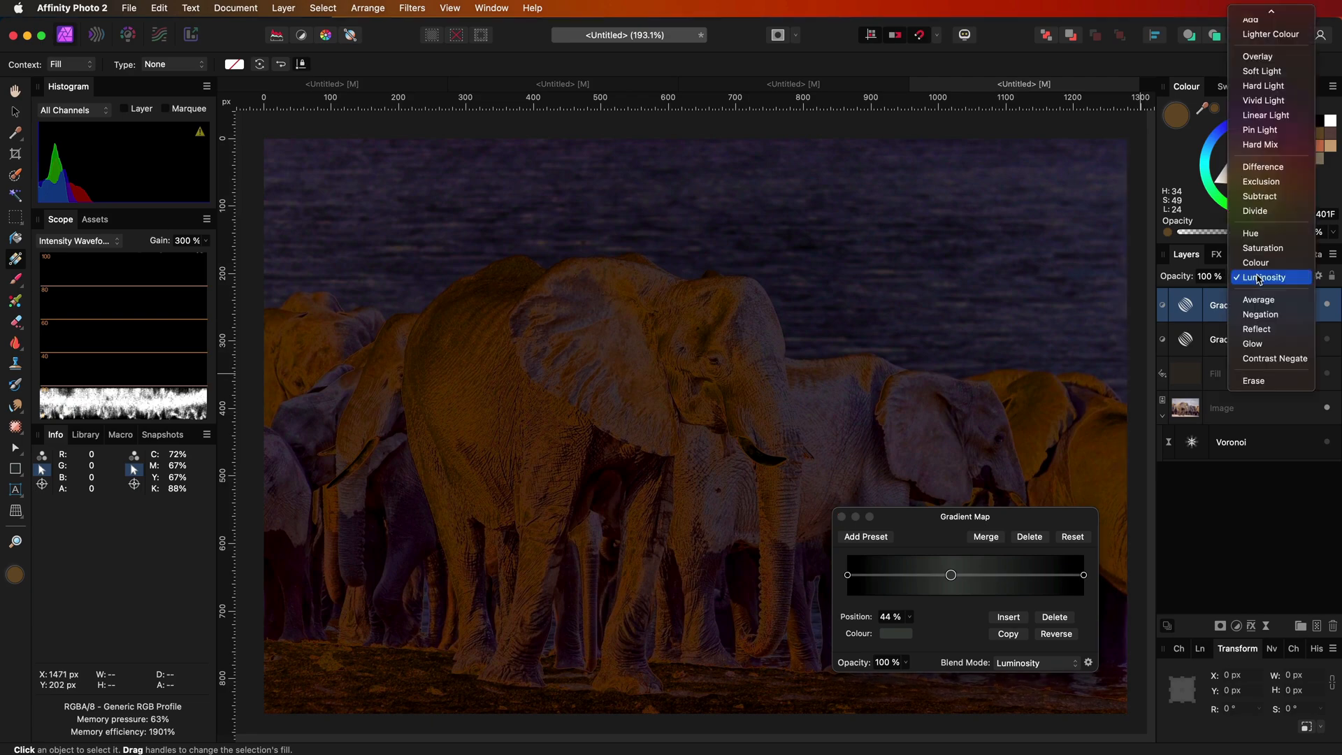
{"action": "left_click", "coordinate": [1261, 196]}
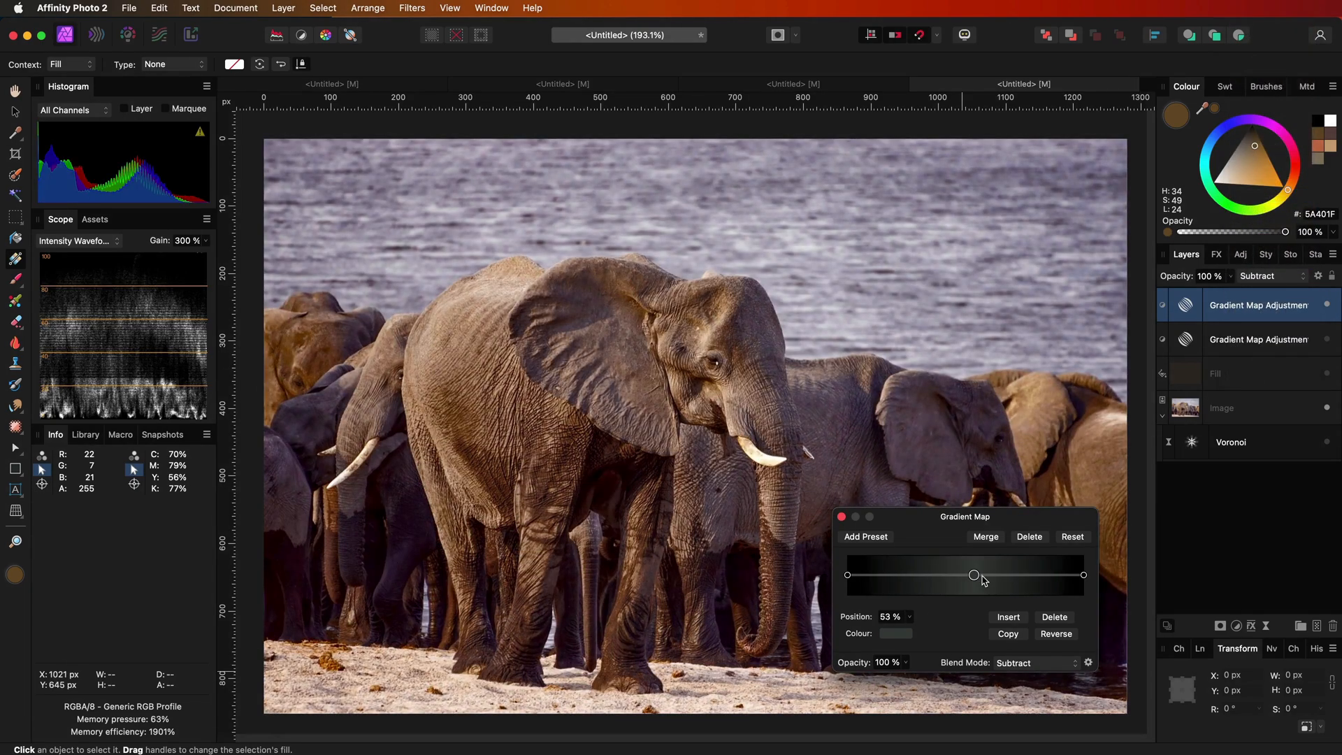
{"action": "left_click_drag", "start_coordinate": [973, 574], "coordinate": [991, 574]}
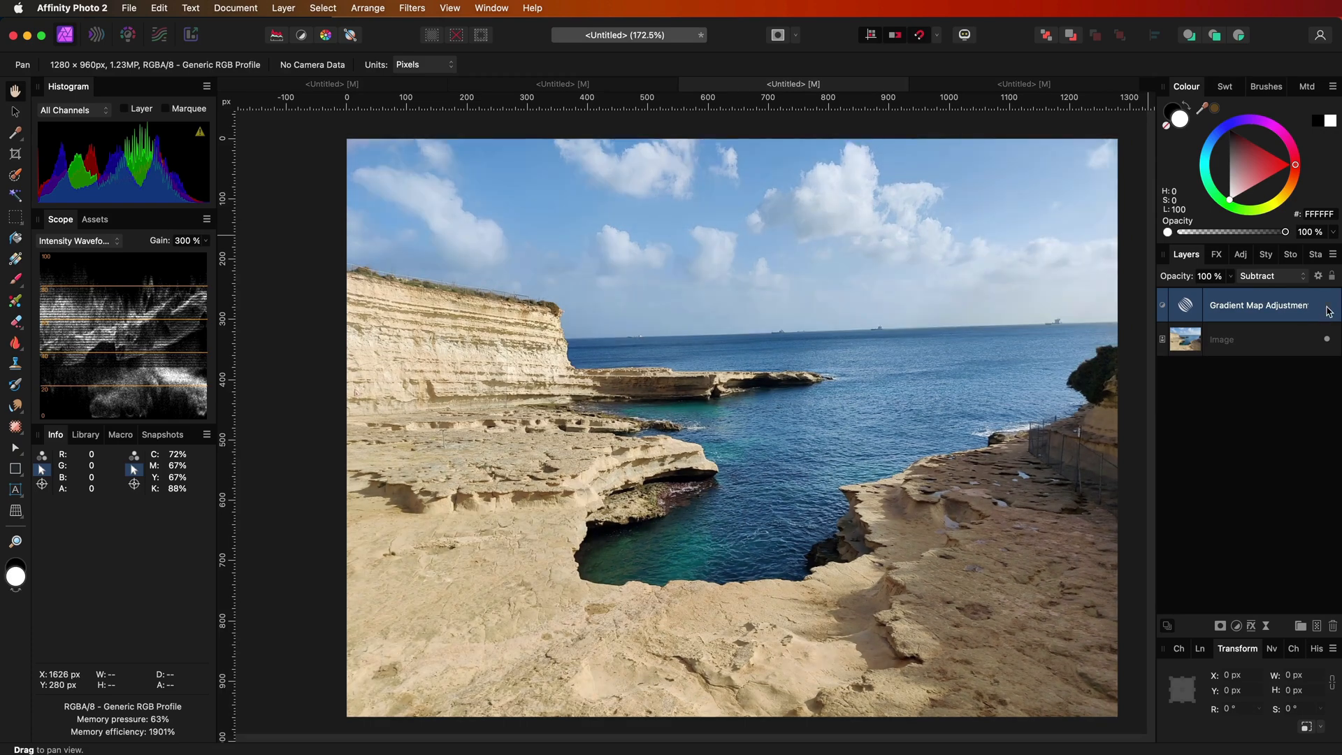
Open the coastal photo's Gradient Map settings, switch to the snowy path photo, and close them.
{"action": "double_click", "coordinate": [1185, 305]}
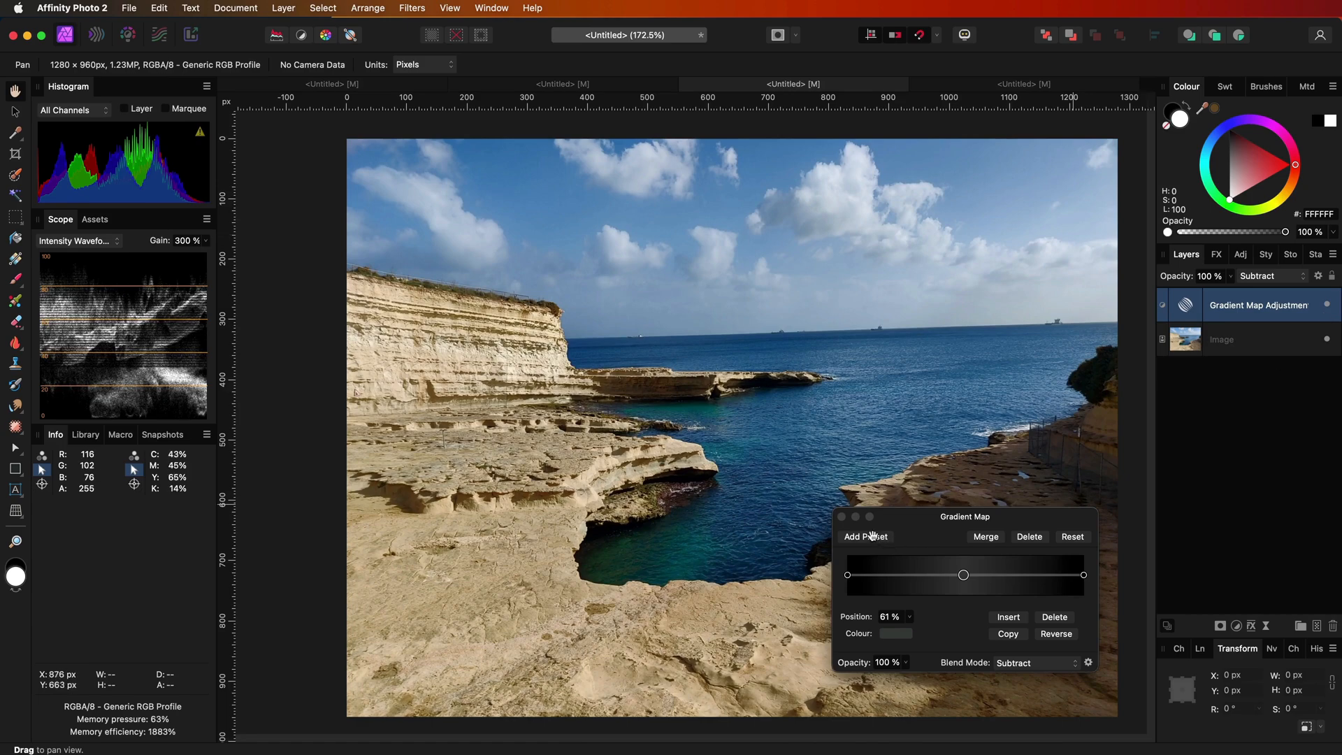
{"action": "left_click", "coordinate": [840, 516]}
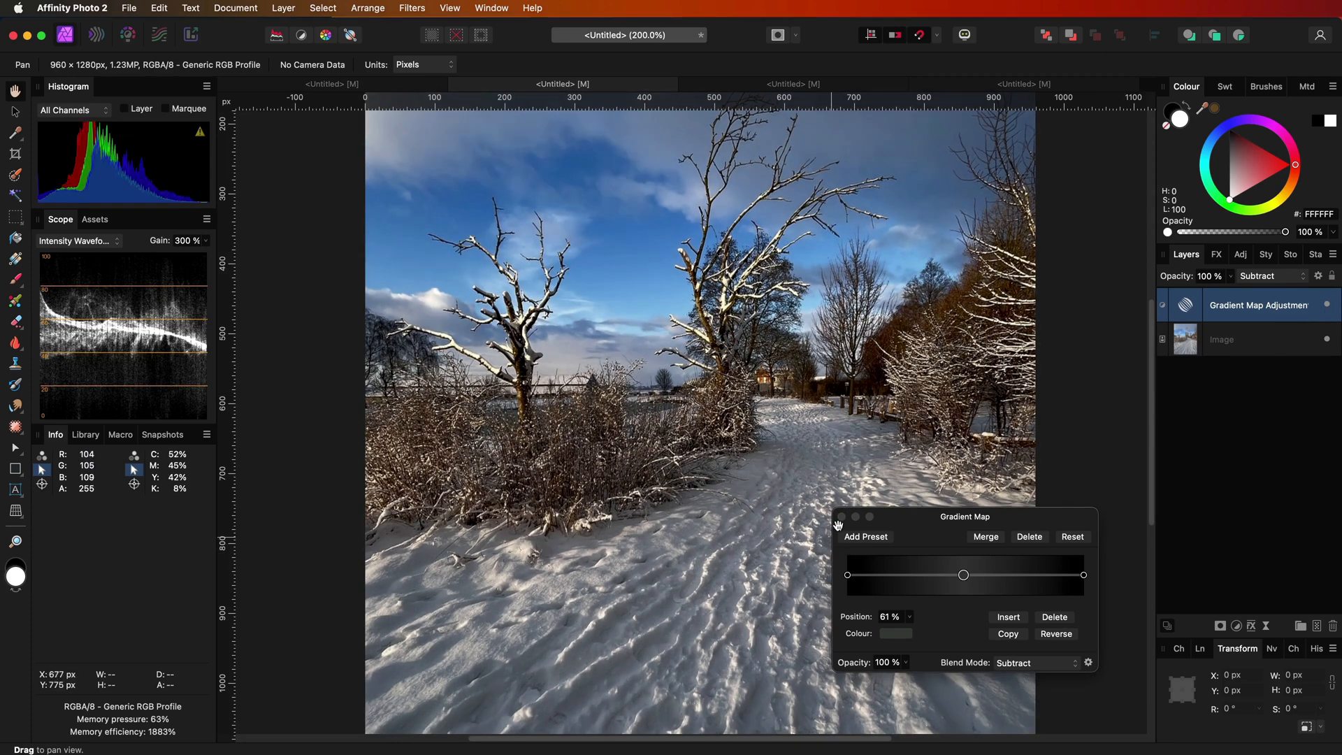
{"action": "left_click", "coordinate": [837, 516]}
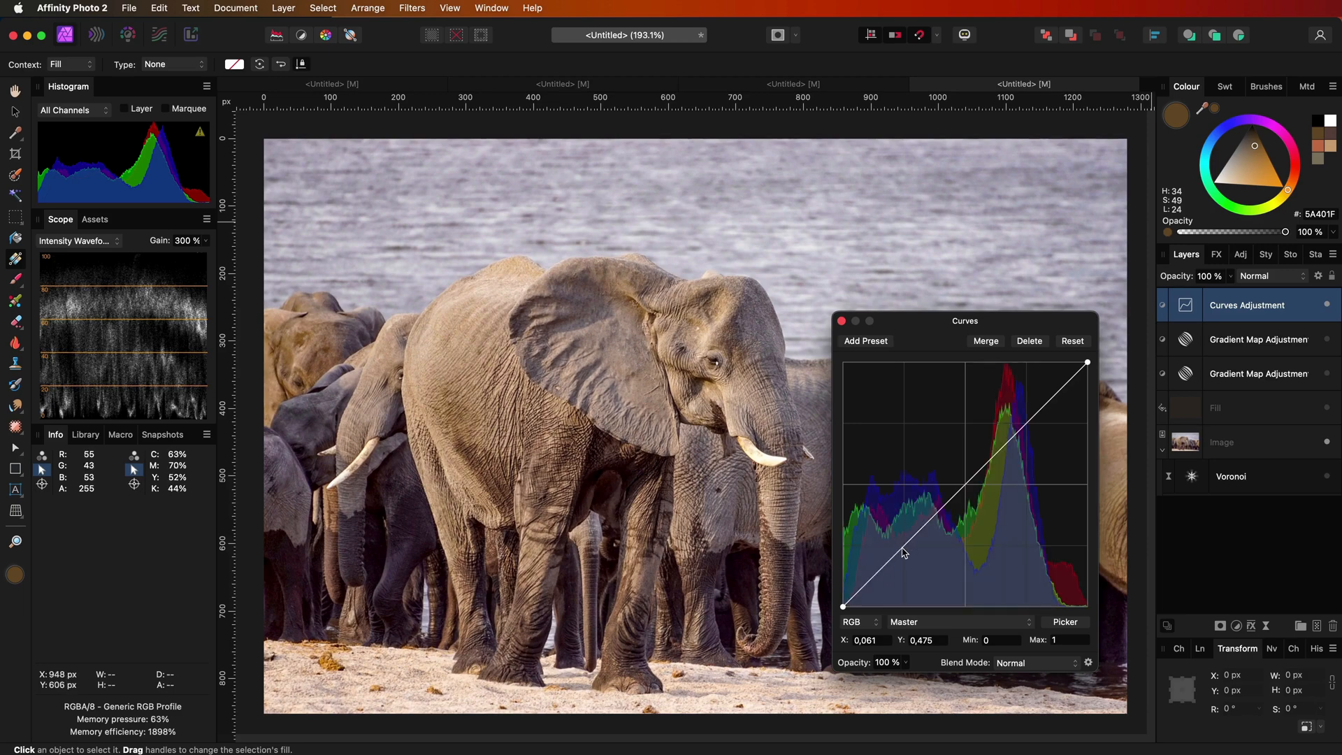
Drag the master curve into an extreme S-shape, close Curves, and blend the layer with Reflect.
{"action": "left_click_drag", "start_coordinate": [903, 552], "coordinate": [999, 434]}
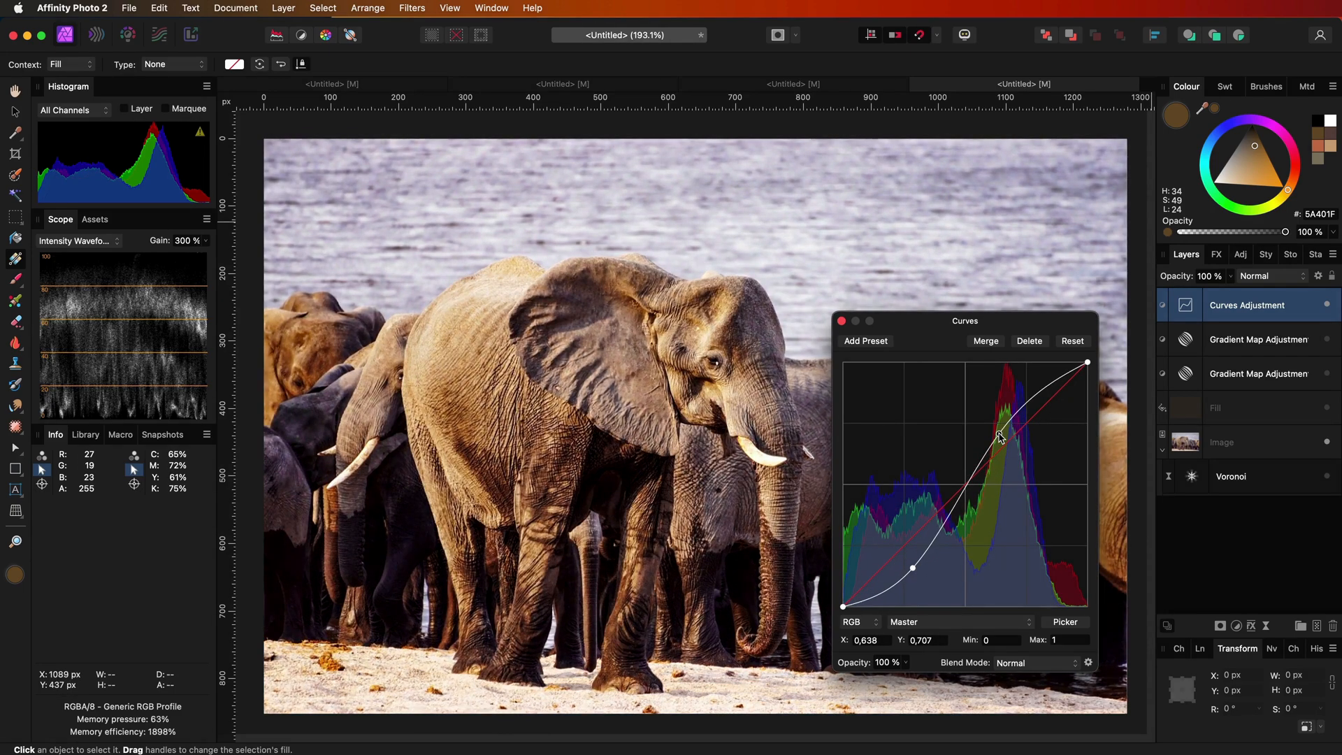
{"action": "left_click_drag", "start_coordinate": [912, 568], "coordinate": [901, 569]}
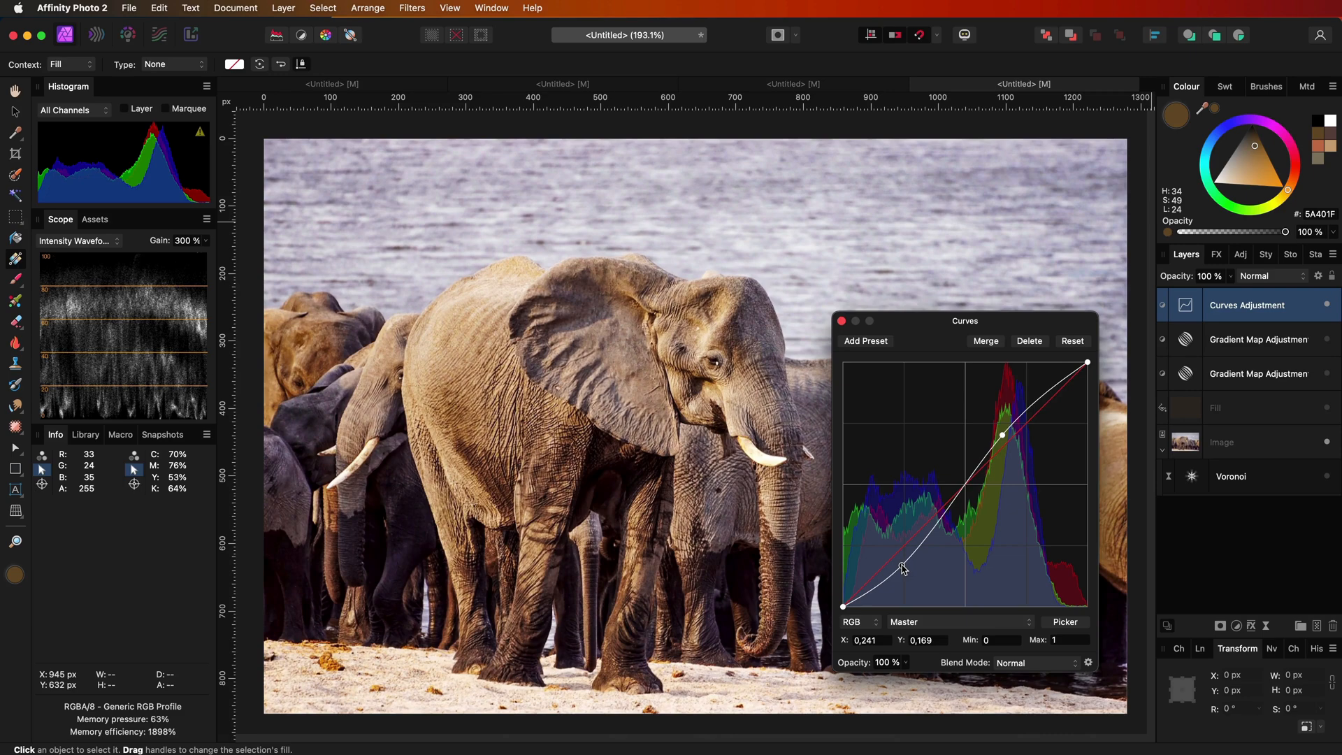
{"action": "left_click_drag", "start_coordinate": [901, 569], "coordinate": [909, 488]}
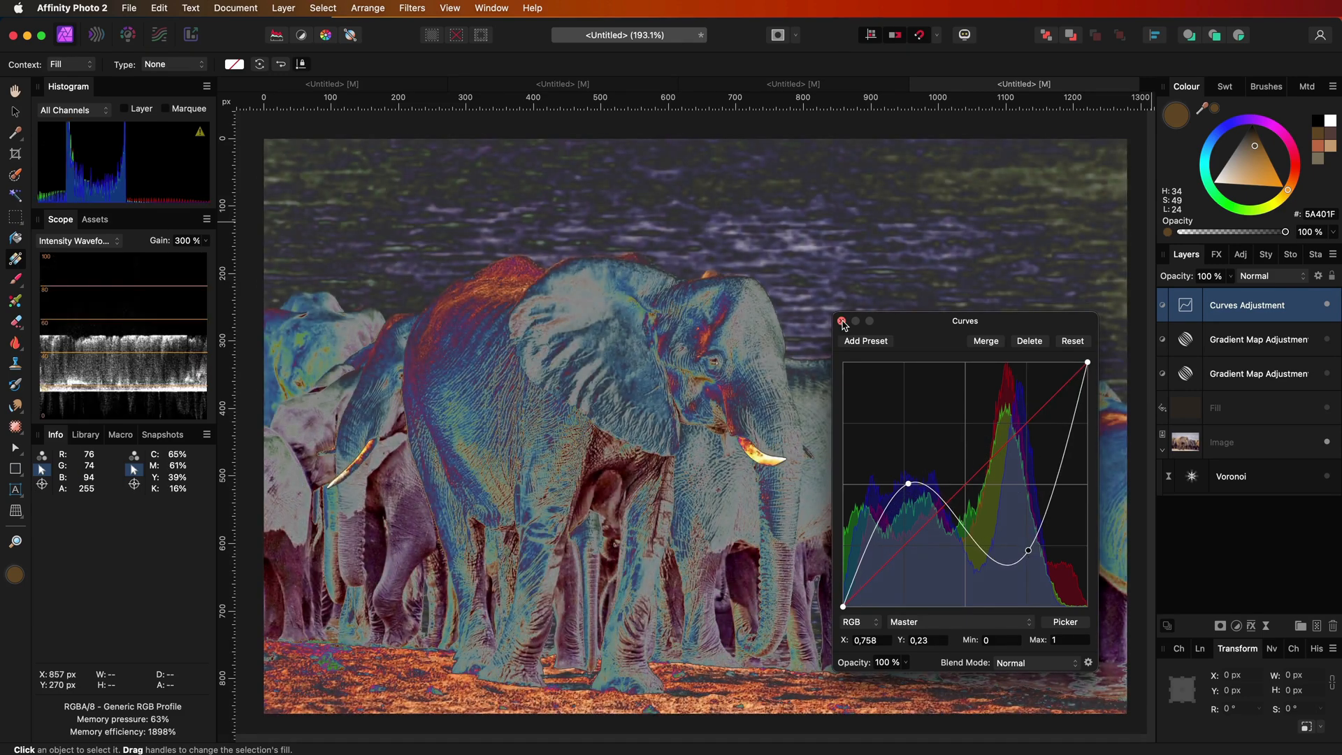
{"action": "left_click", "coordinate": [1271, 277]}
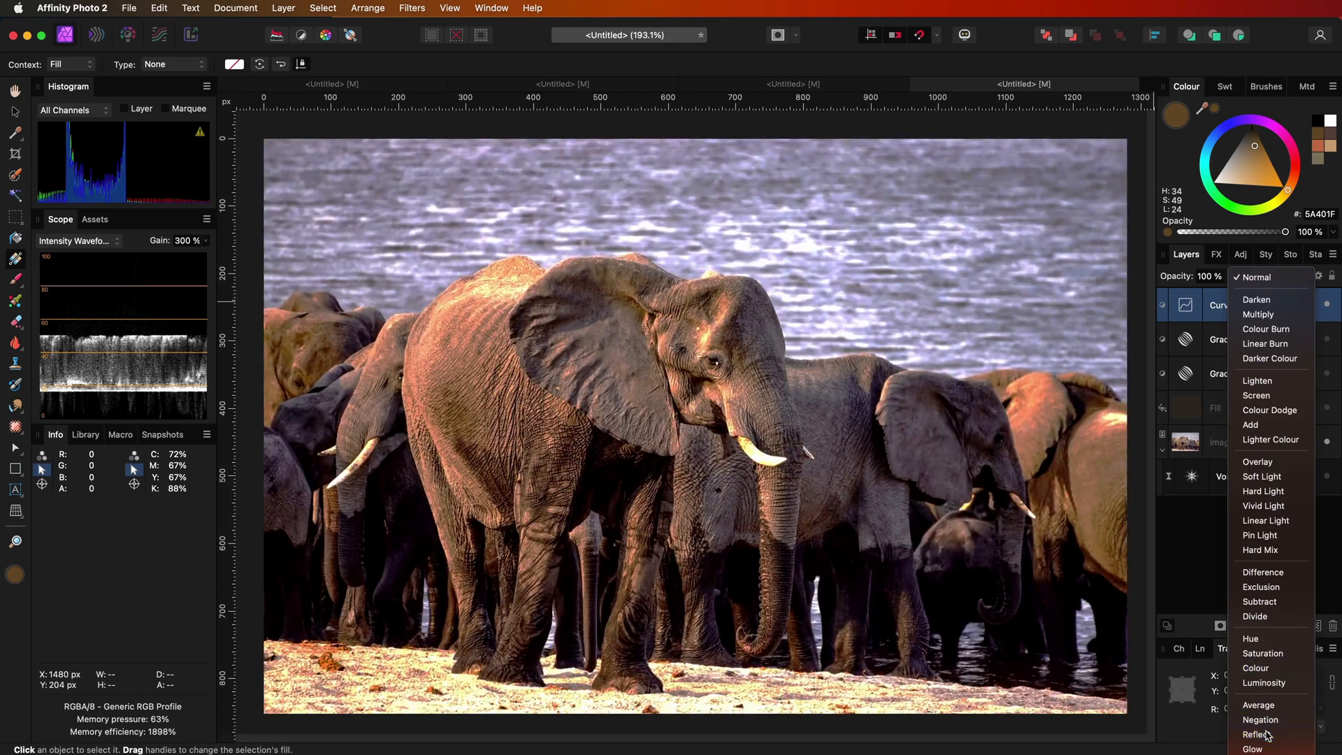
{"action": "left_click", "coordinate": [1253, 735]}
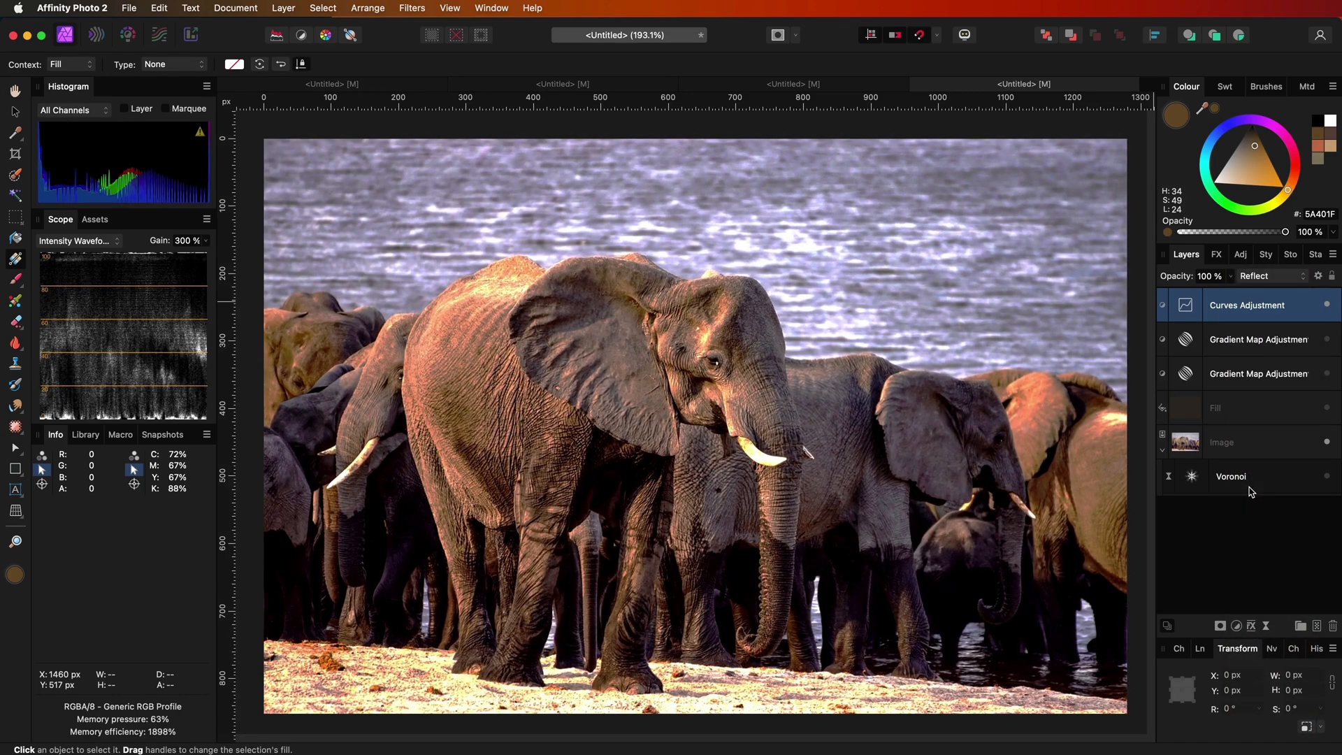
{"action": "mouse_move", "coordinate": [1248, 485]}
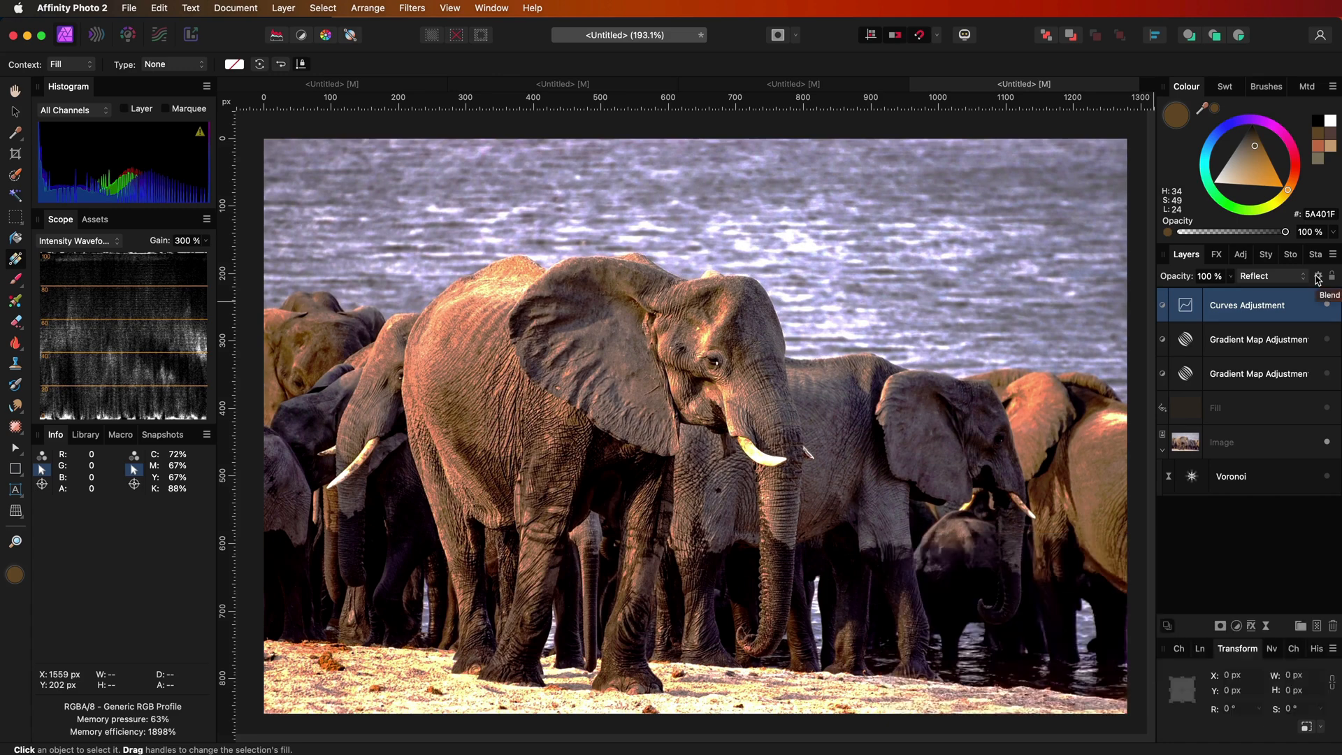
Drag the Curves layer's Underlying Composition Range curve, then hide the layer to compare.
{"action": "left_click", "coordinate": [1318, 276]}
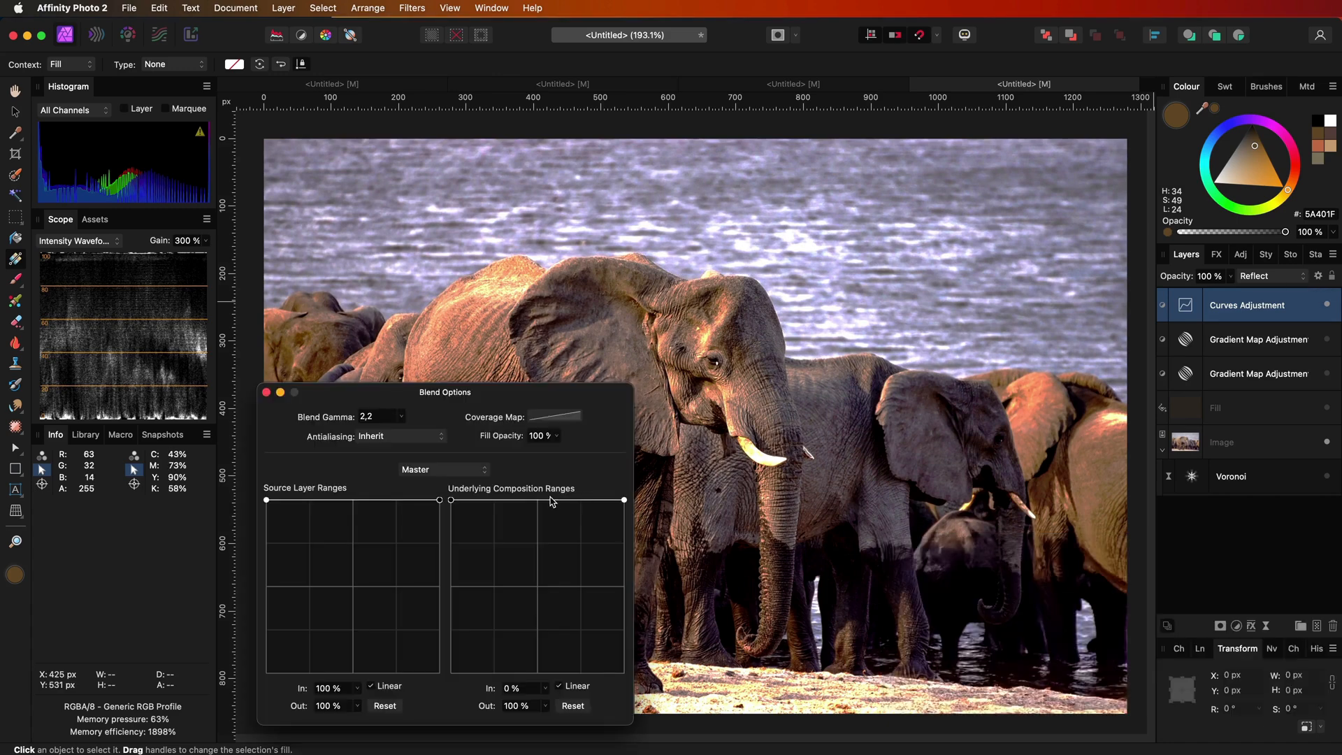
{"action": "left_click_drag", "start_coordinate": [623, 500], "coordinate": [624, 674]}
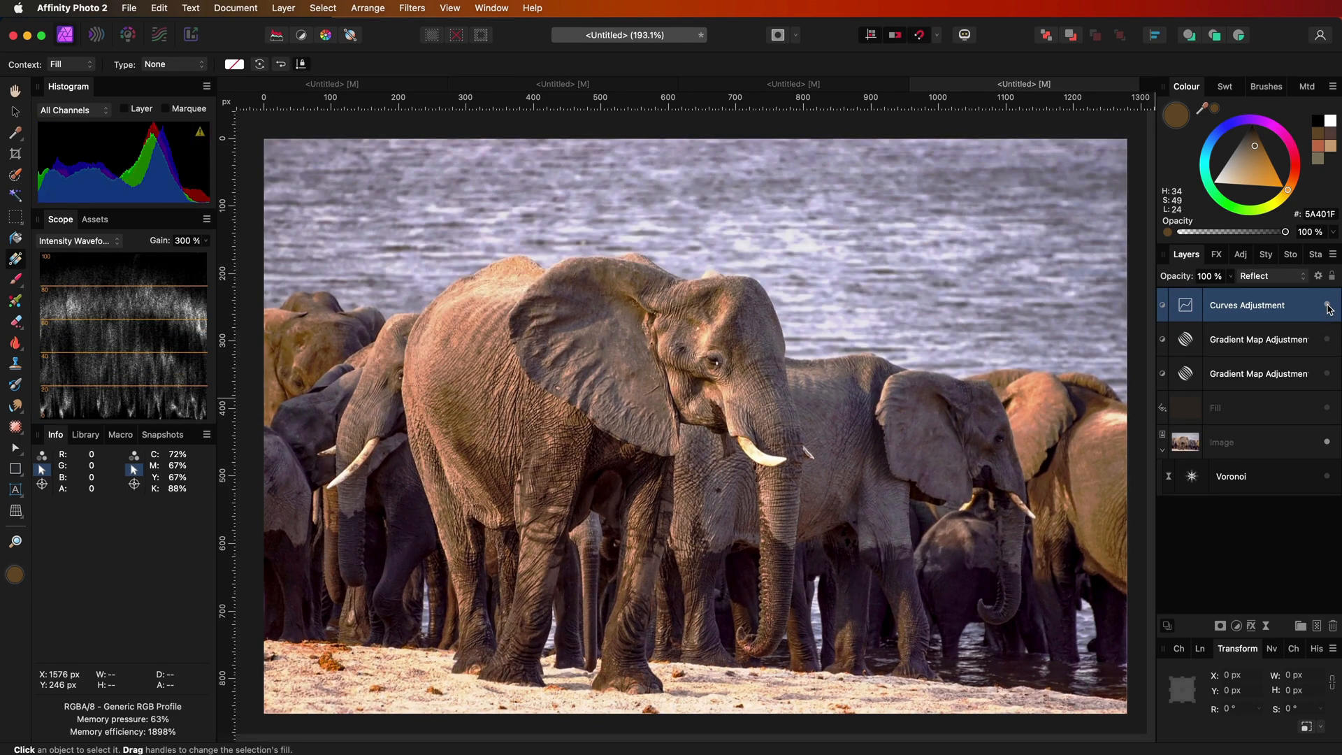
{"action": "left_click", "coordinate": [1216, 253]}
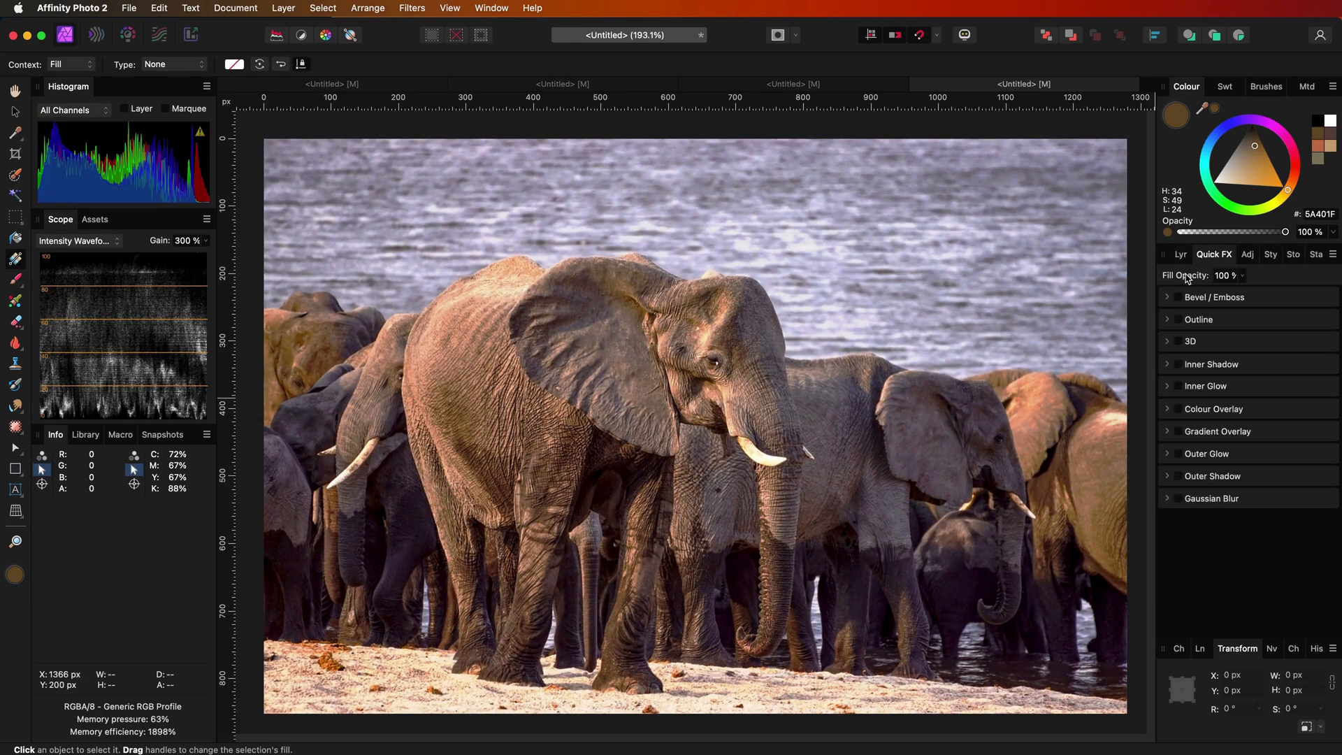
{"action": "left_click", "coordinate": [1224, 275]}
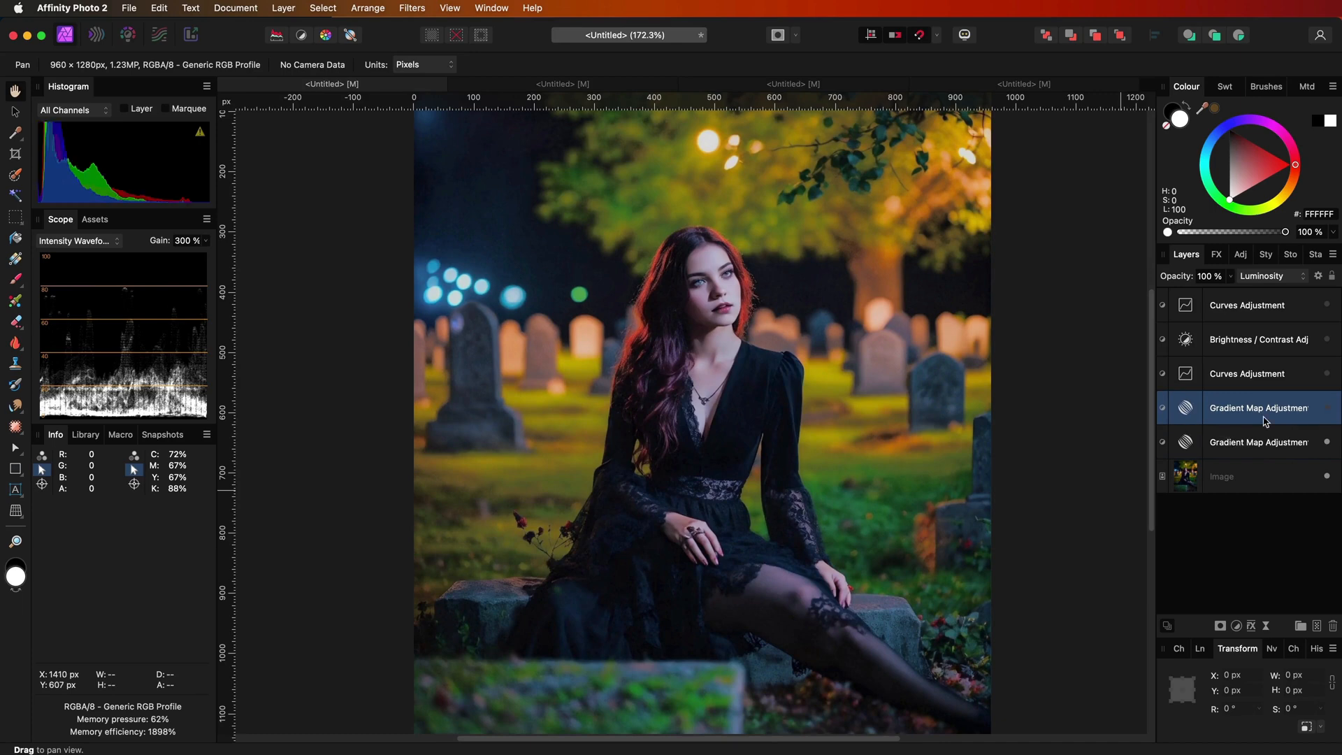
Inspect the portrait's Subtract Gradient Map, Reflect Curves and Normal Brightness/Contrast layers.
{"action": "left_click", "coordinate": [1271, 276]}
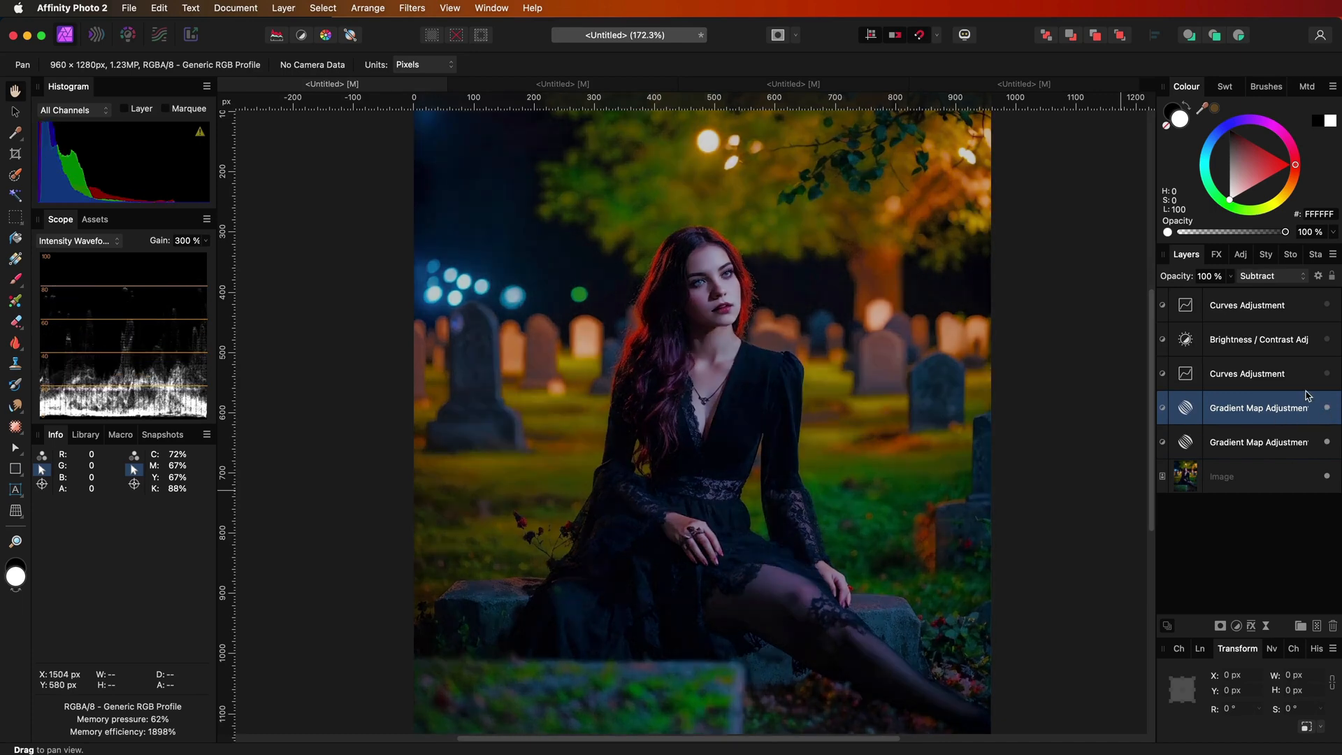
{"action": "left_click", "coordinate": [1246, 373]}
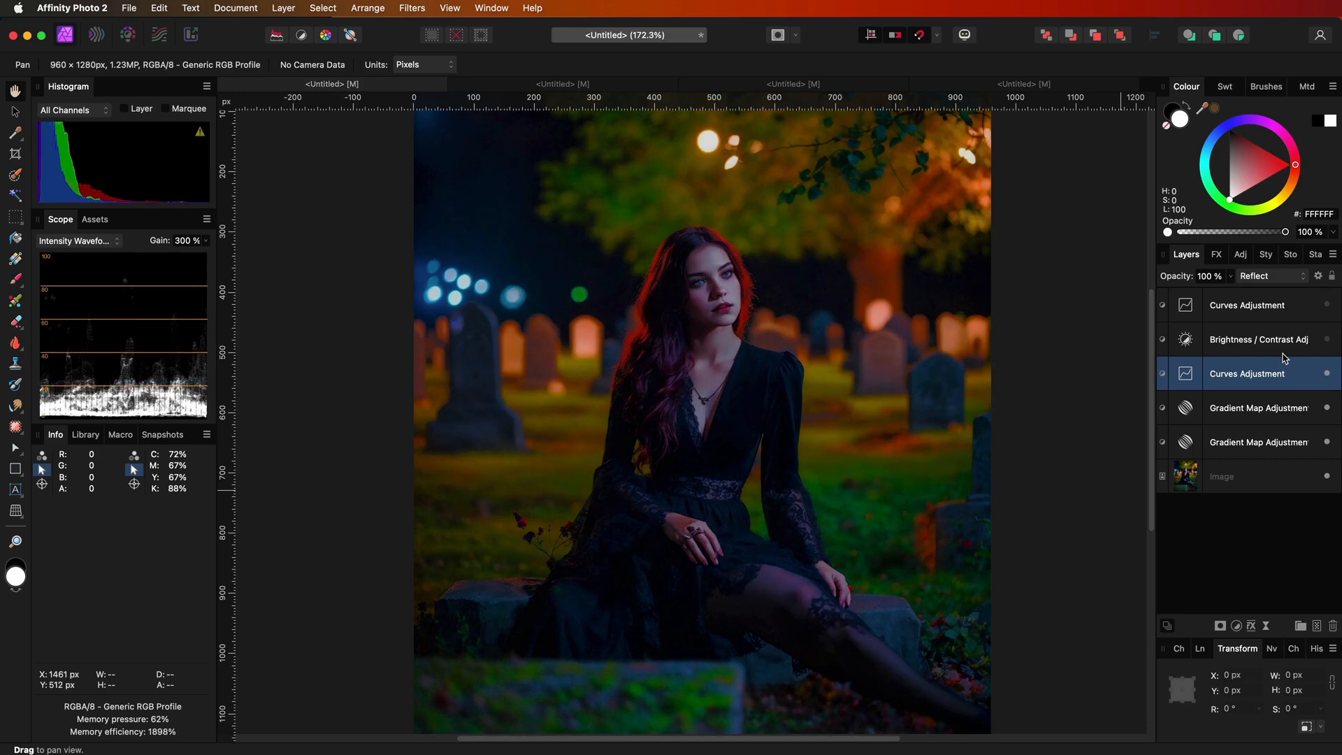
{"action": "left_click", "coordinate": [1259, 339]}
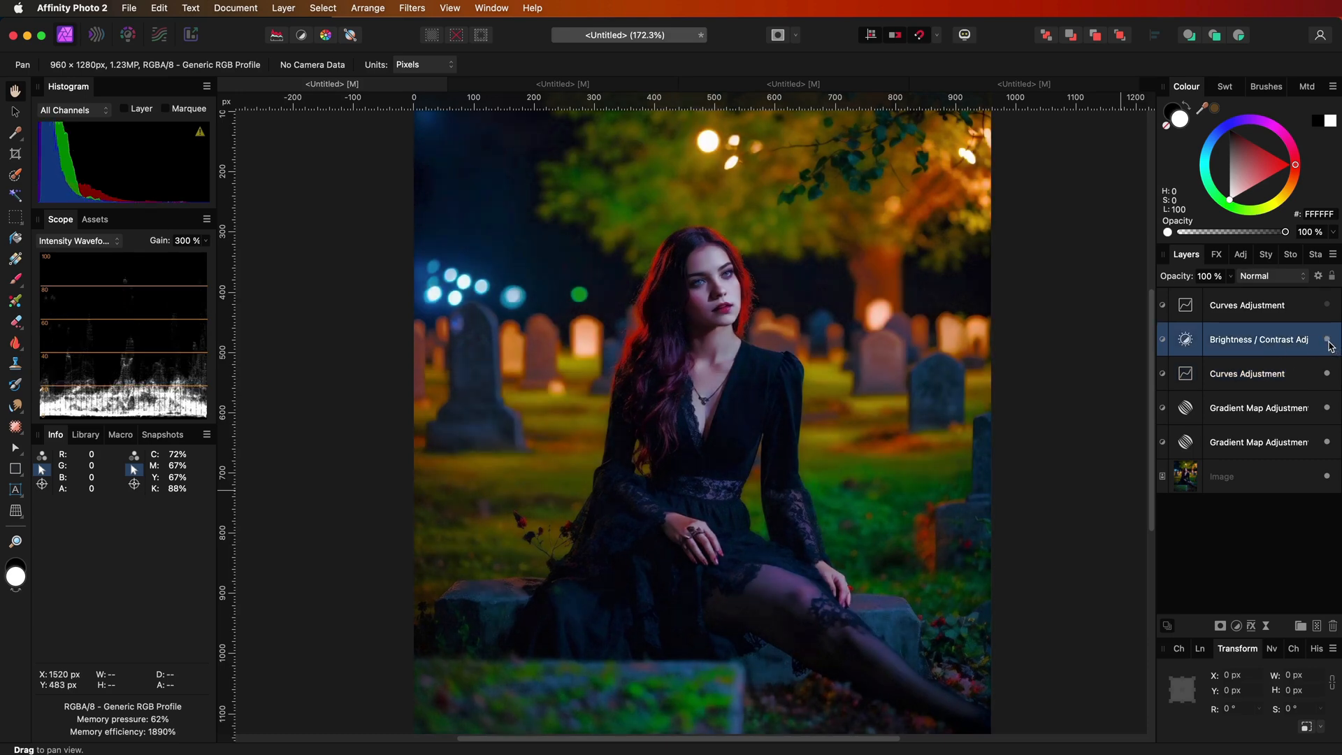